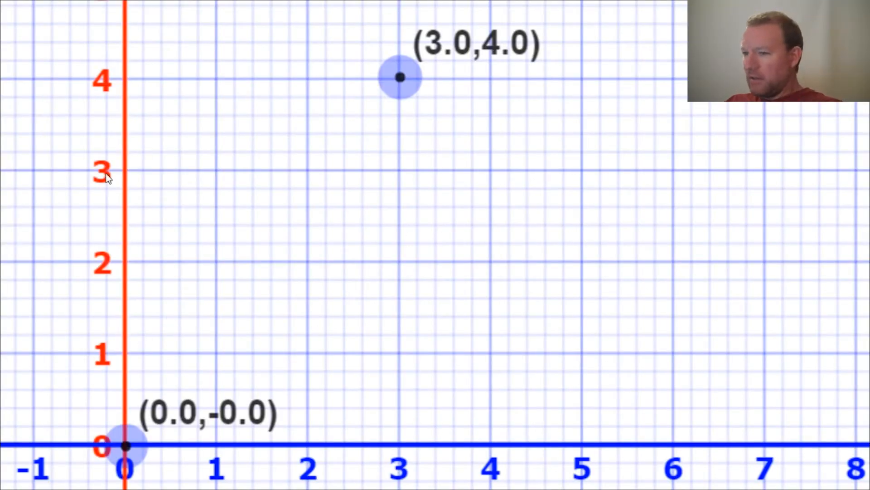
mouse_move(294, 232)
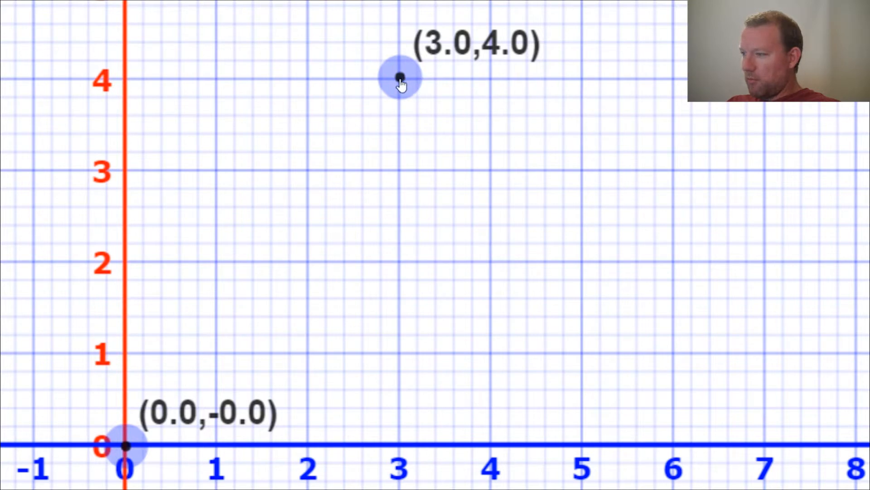
mouse_move(149, 392)
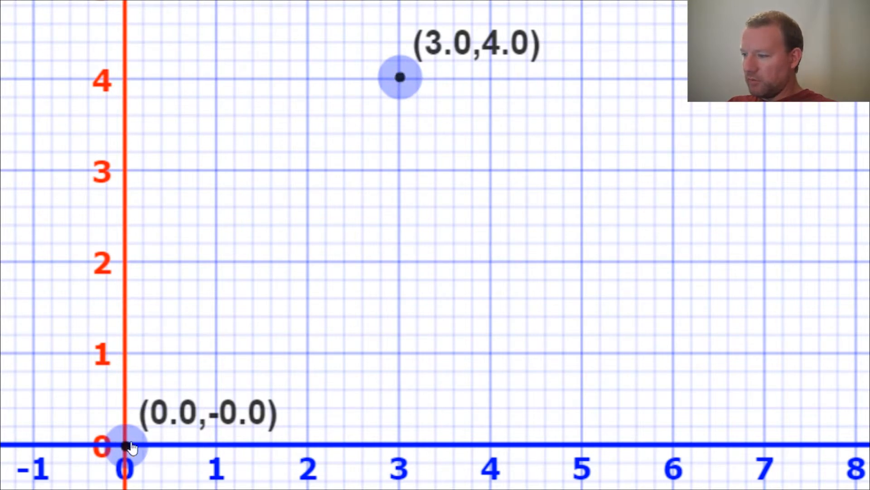
mouse_move(377, 196)
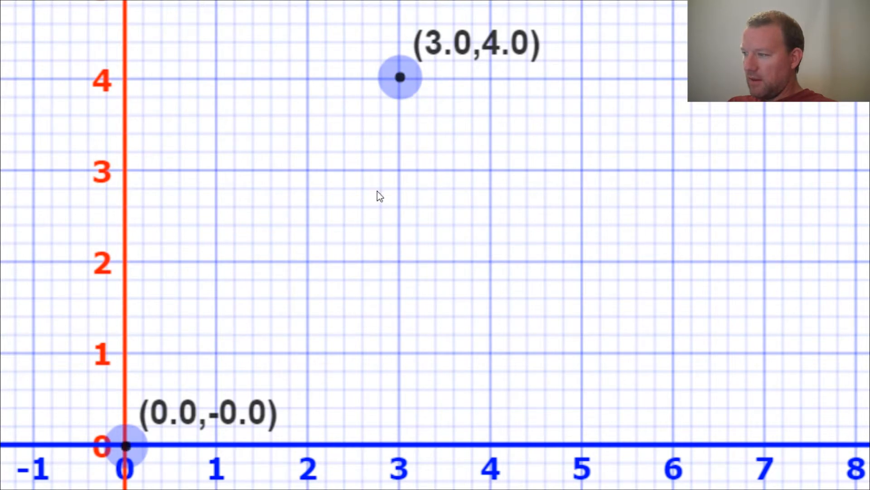
mouse_move(348, 86)
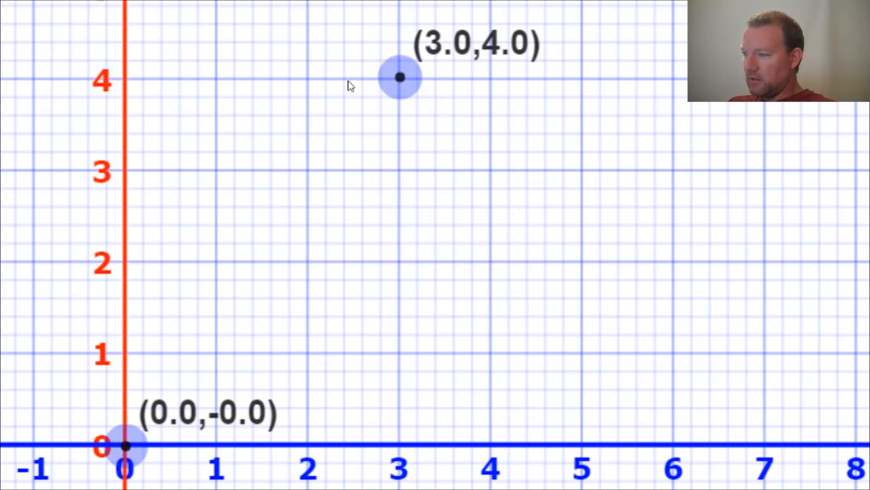
mouse_move(419, 61)
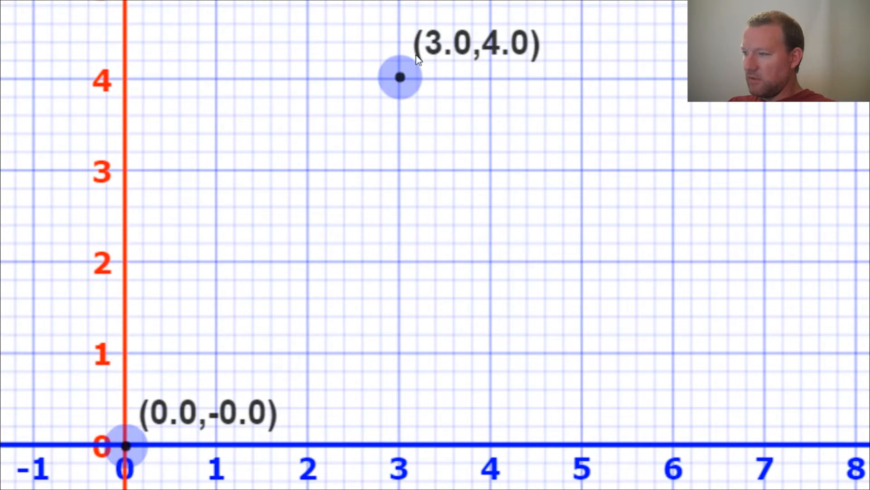
mouse_move(427, 412)
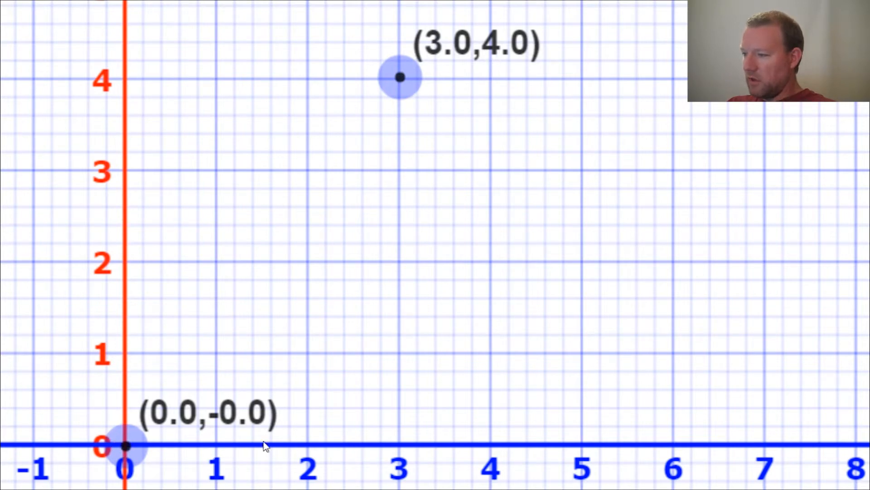
mouse_move(403, 403)
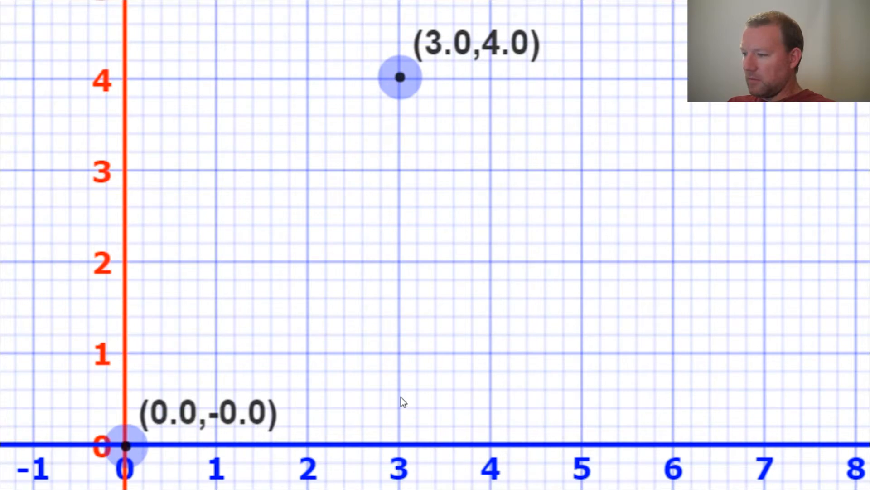
mouse_move(371, 132)
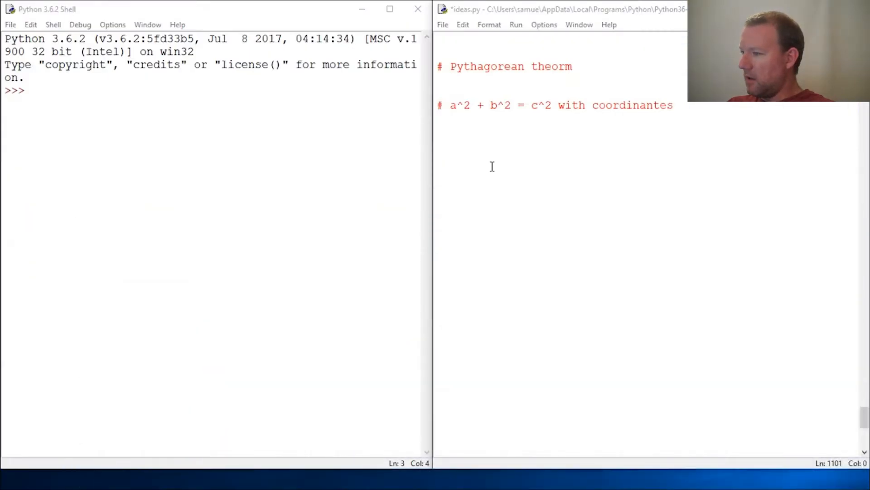
mouse_move(451, 172)
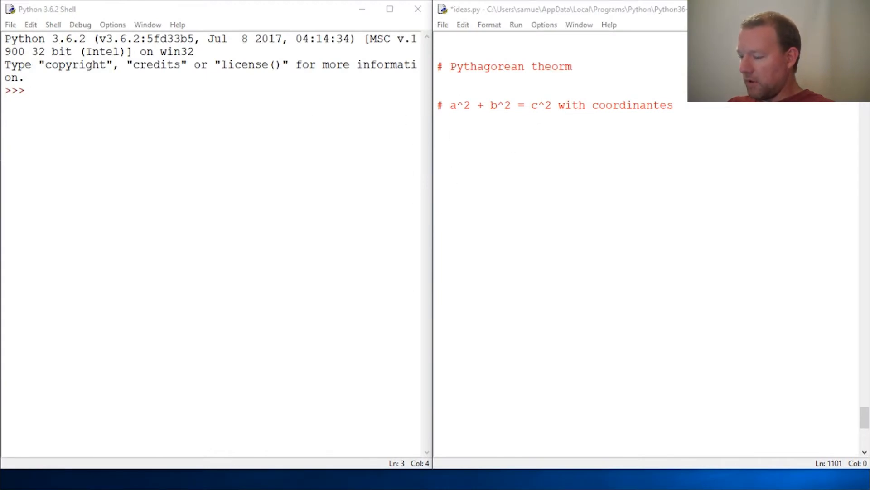
mouse_move(446, 210)
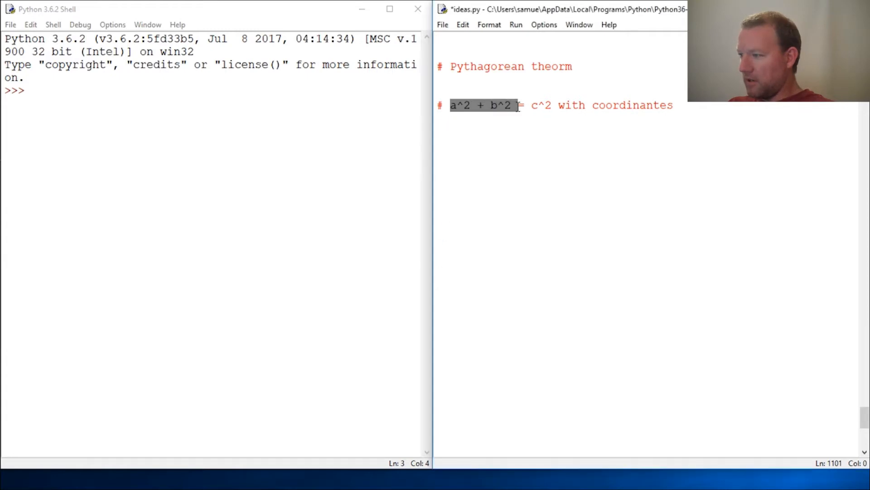
After reviewing the a^2 + b^2 formula comment, define def distance(): below the comments.
click(454, 105)
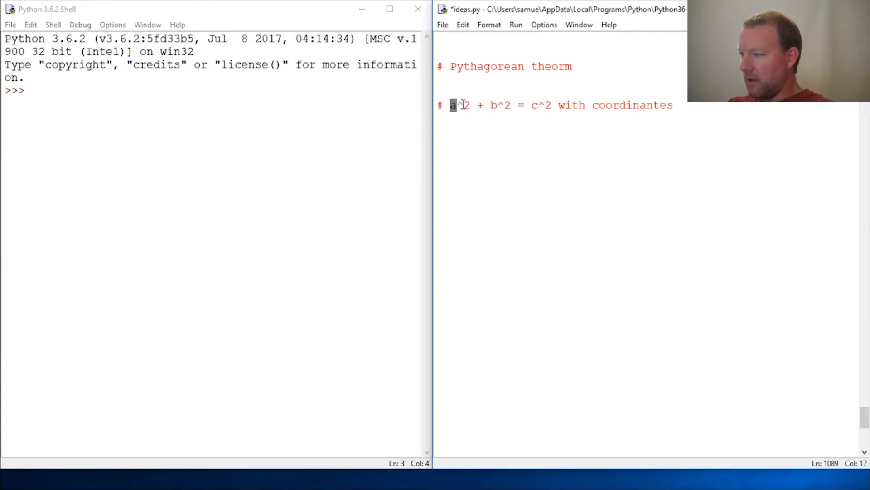
double_click(500, 105)
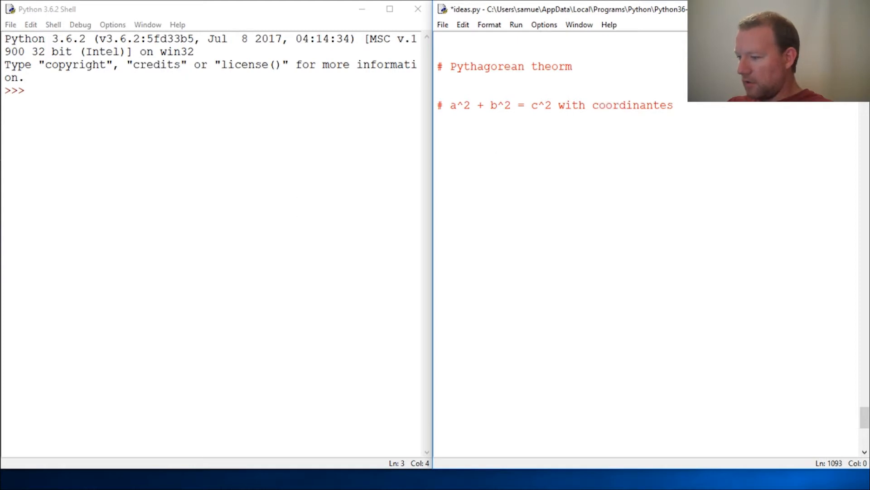
click(484, 152)
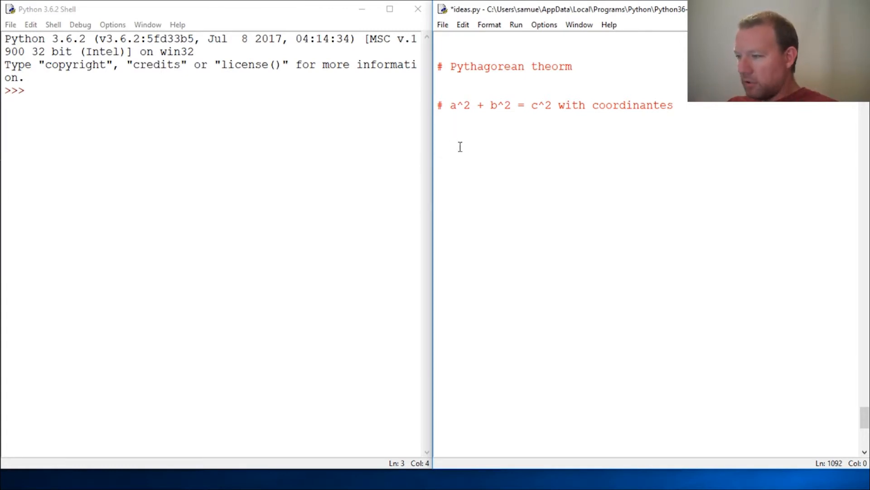
text(de)
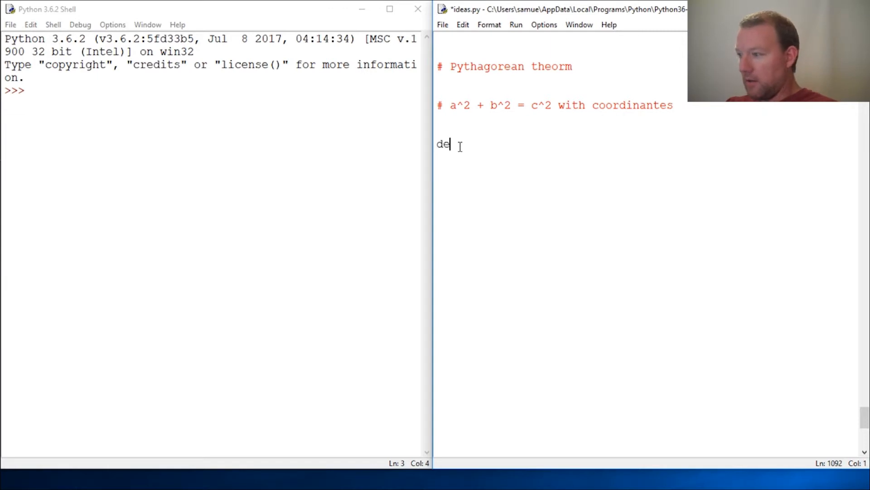
text(f)
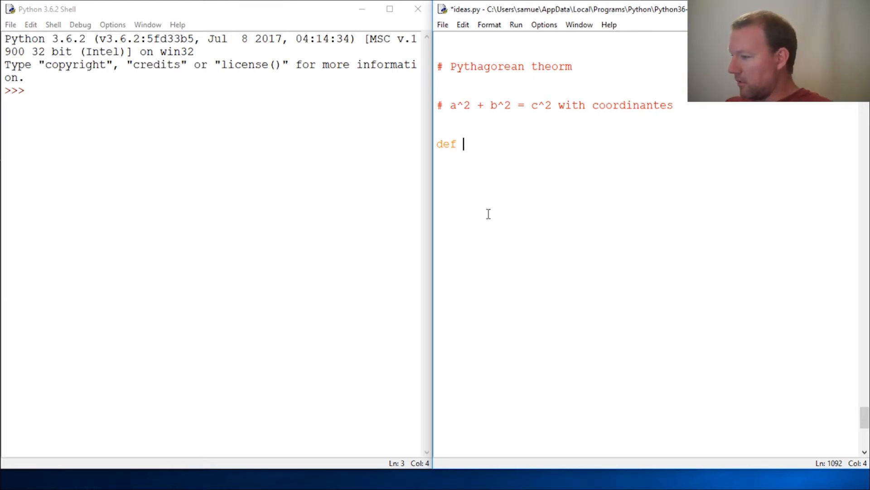
mouse_move(479, 251)
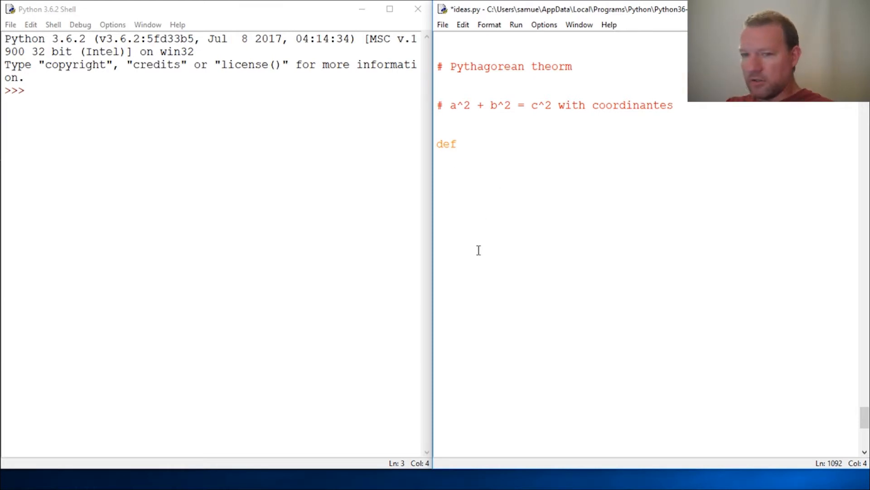
text(dist)
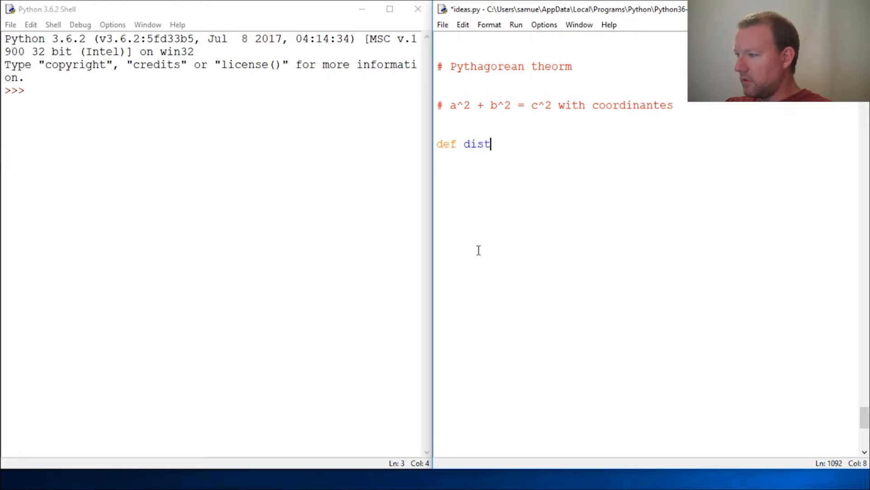
text(ance)
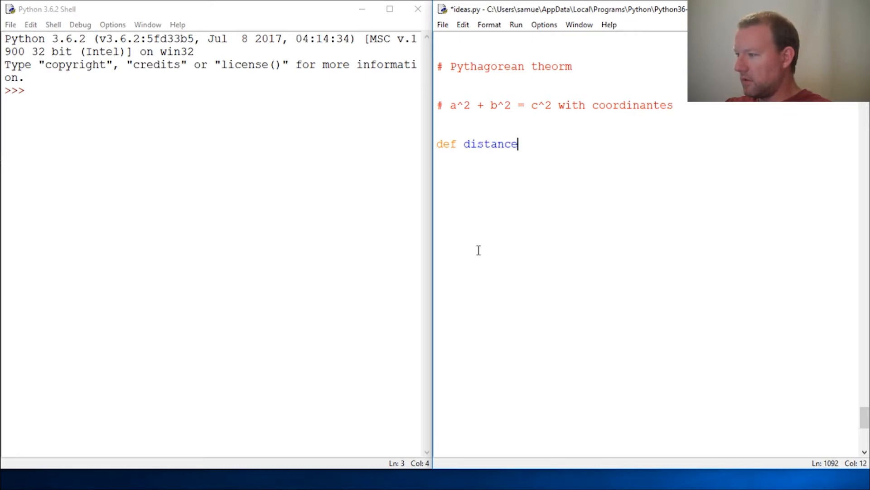
text(())
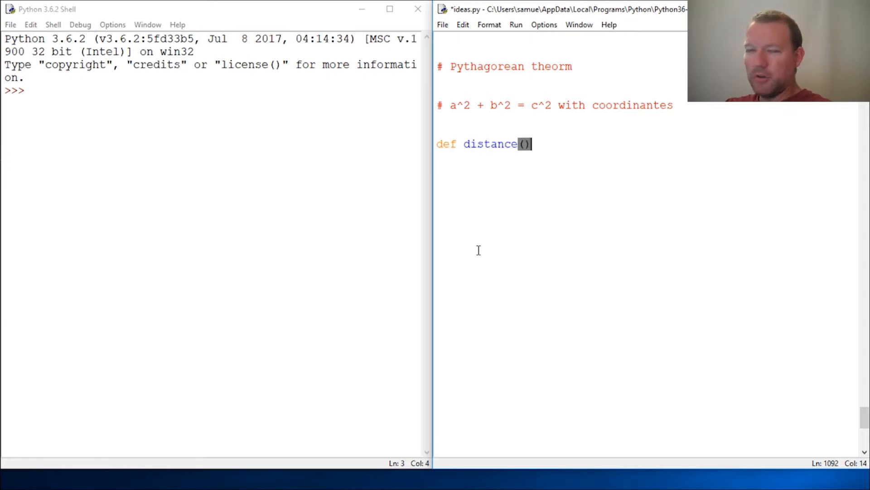
text(:)
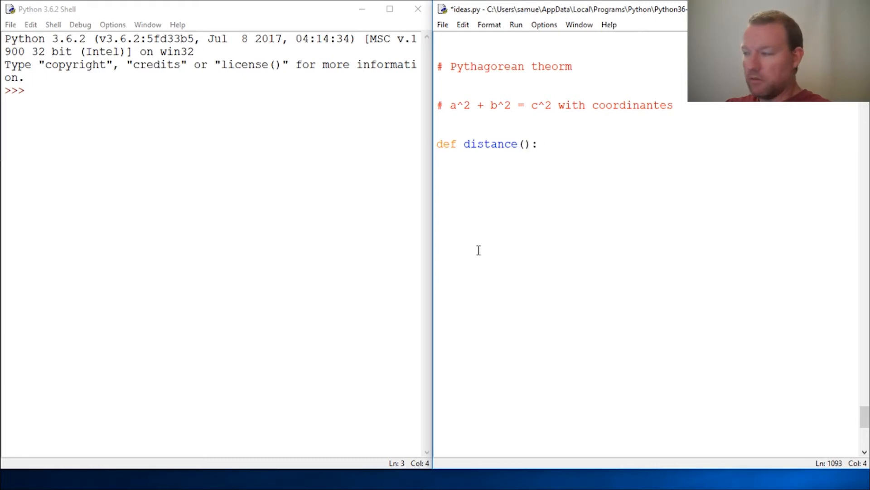
Add the triple-quoted docstring "enter two coordinate points to find the distance".
text(""")
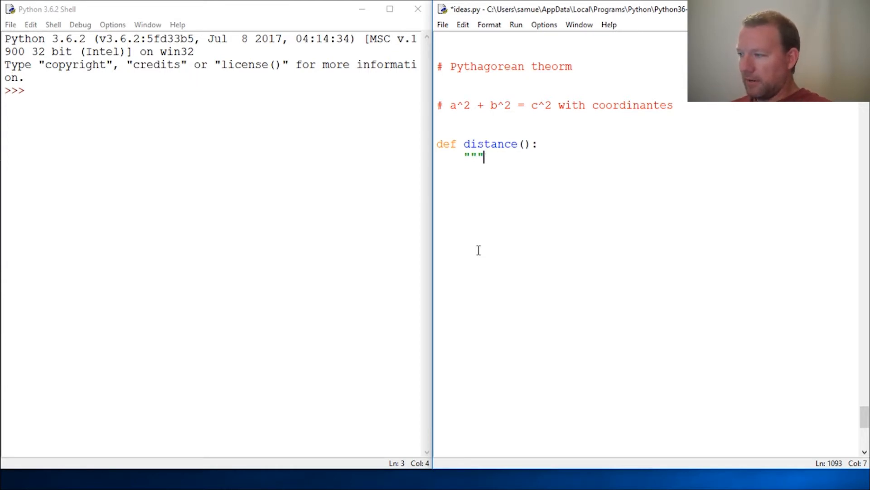
text(ent)
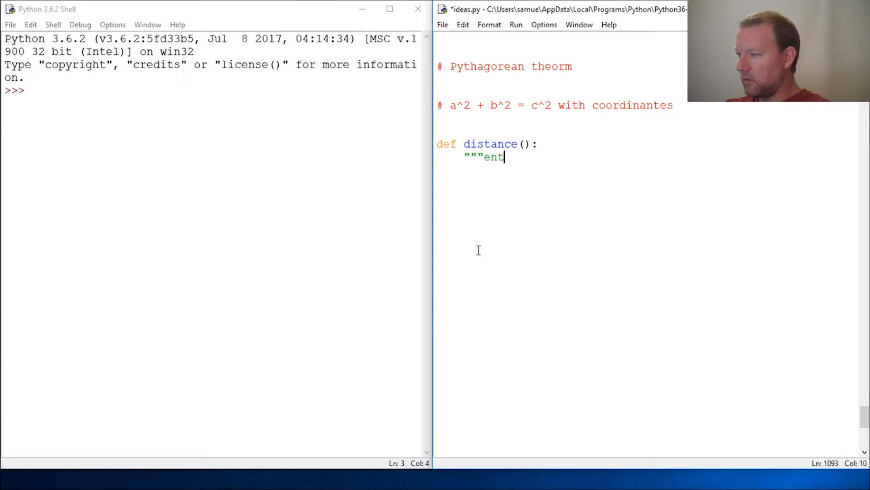
text(er tow)
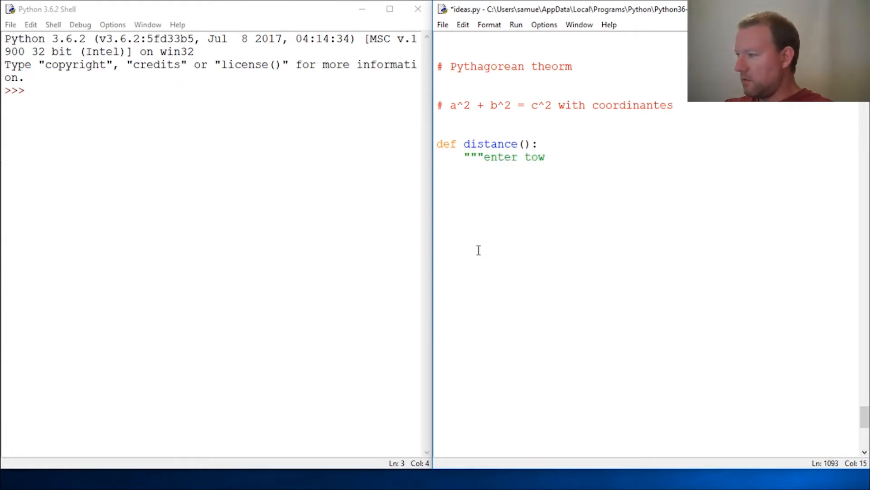
text(o d)
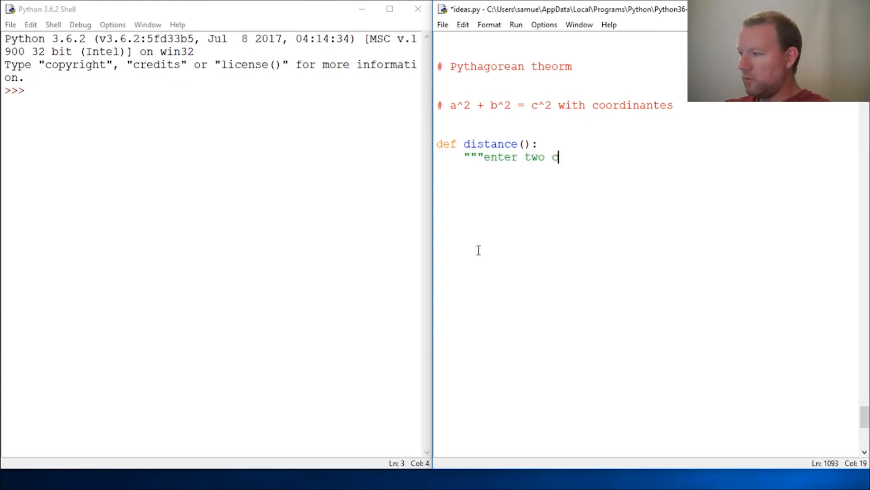
text(oo)
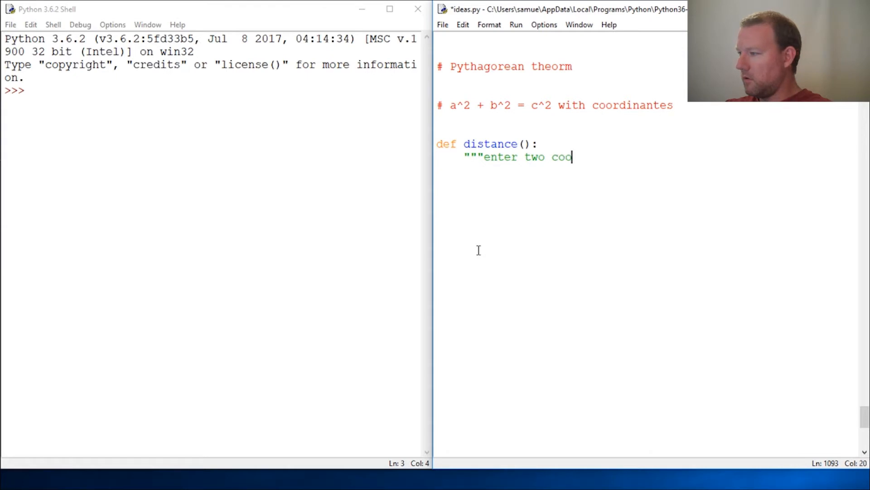
text(rdinate)
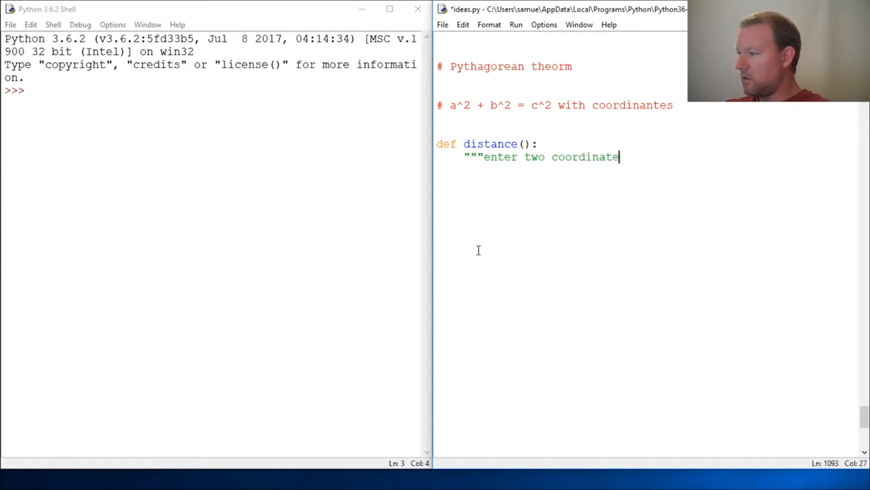
text(s)
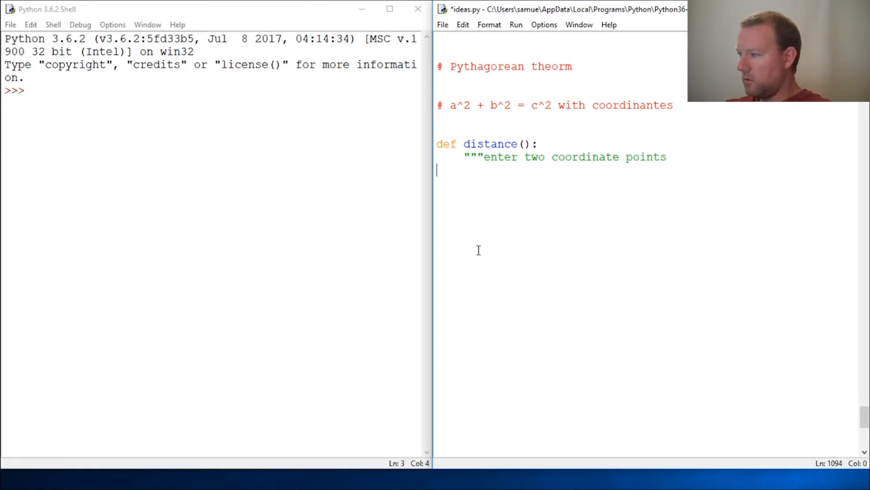
text(to find)
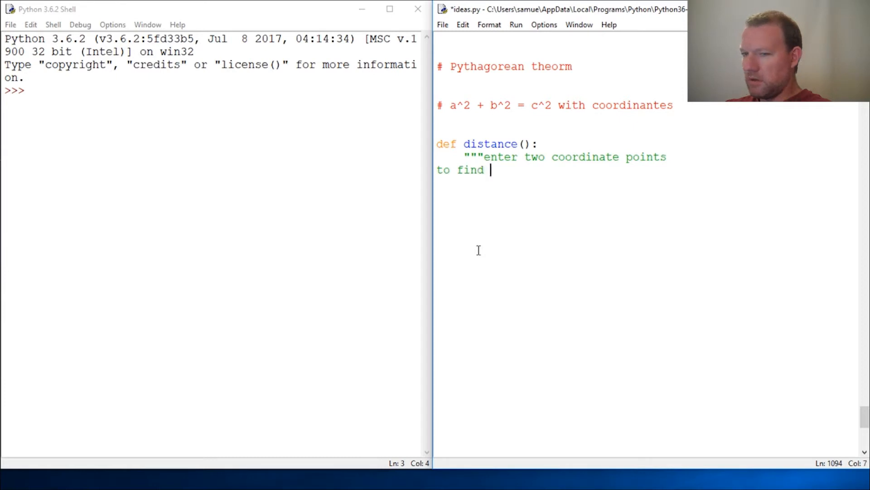
text(the dis)
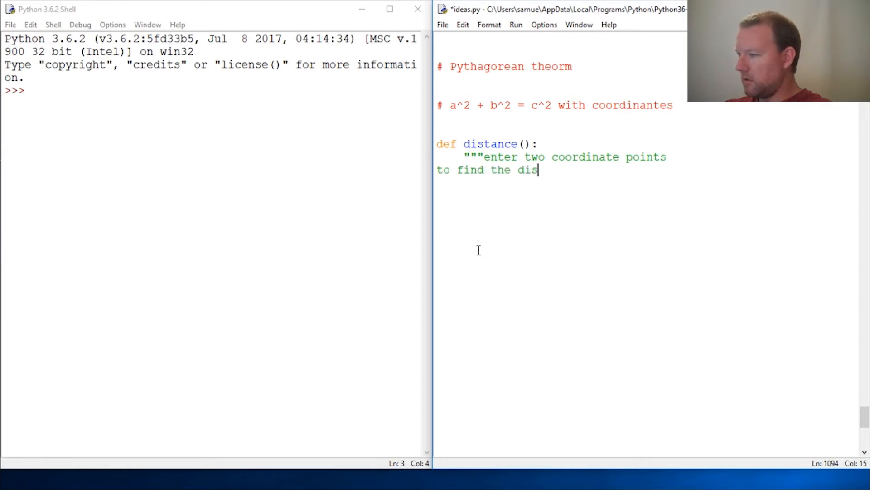
text(tance"")
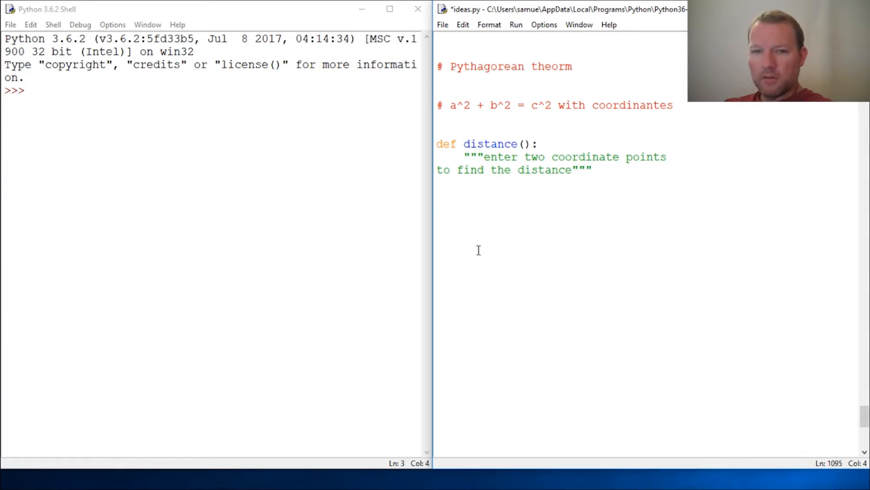
Assign first = input('Please enter x and y with a space') inside distance().
text(first)
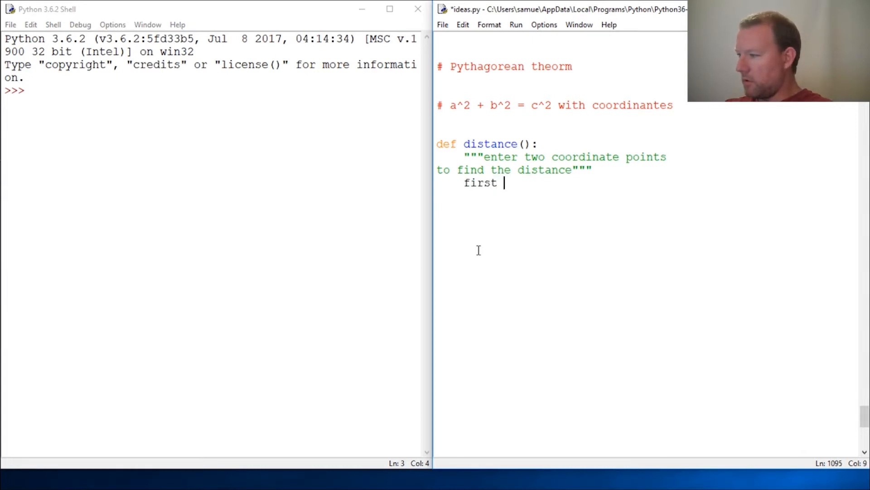
text(= int)
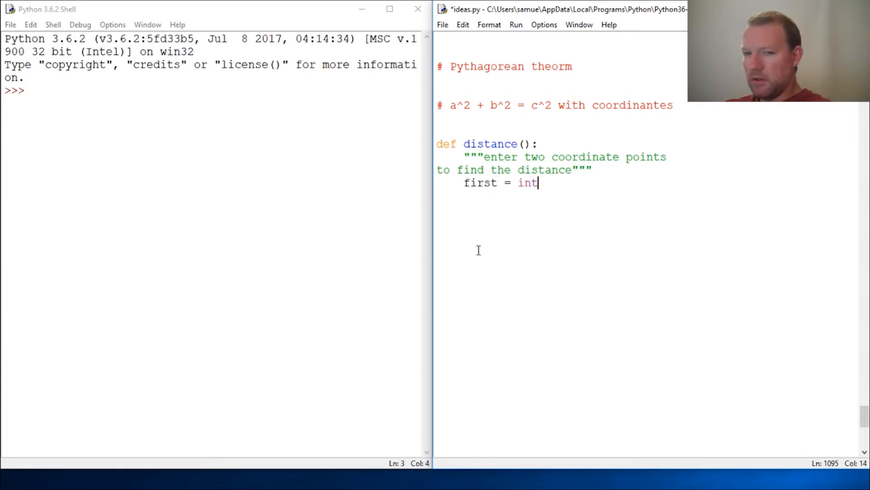
key(Backspace)
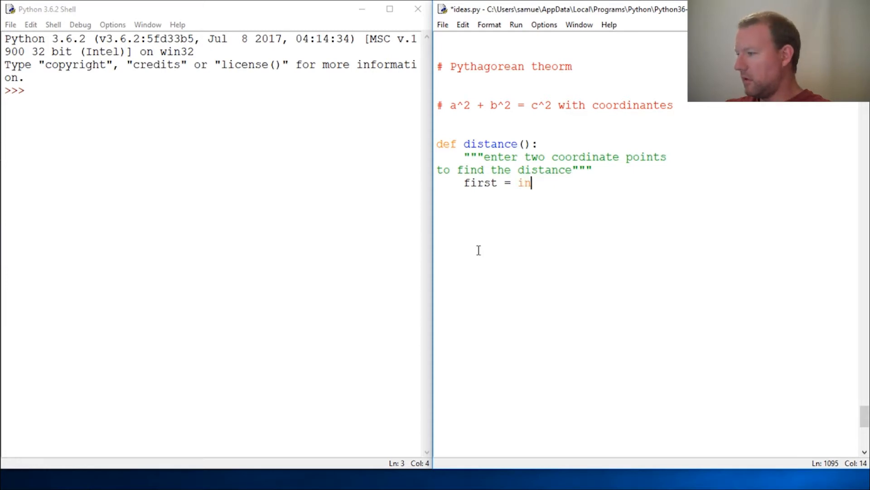
text(put(')
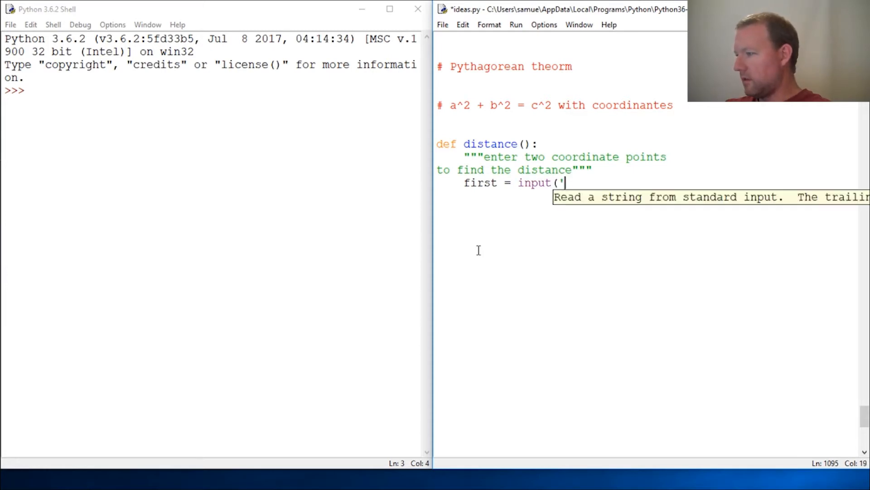
text(En)
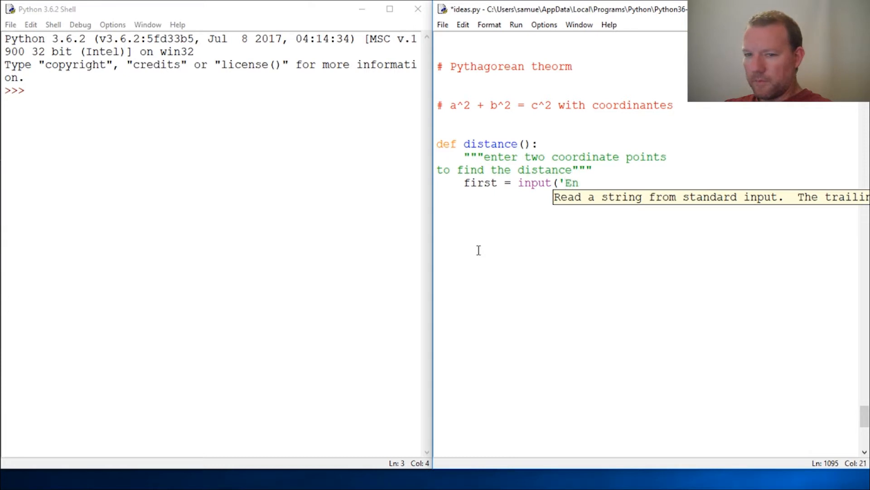
text(Pl)
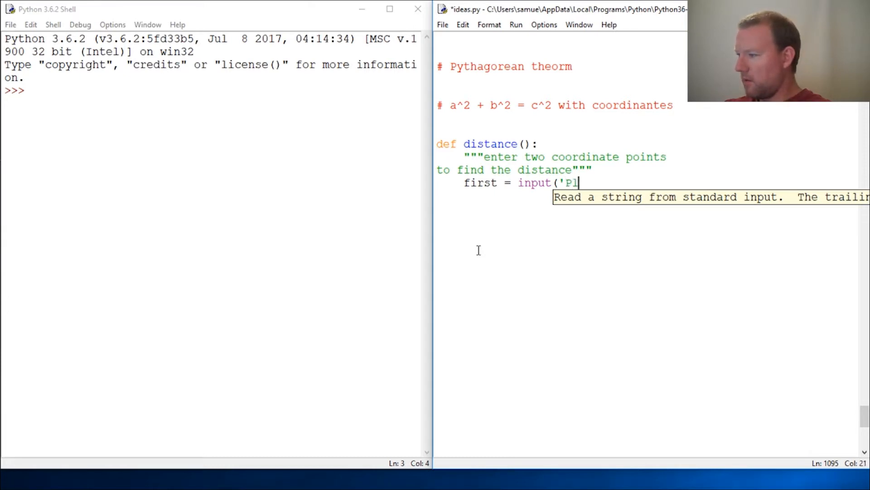
text(ease)
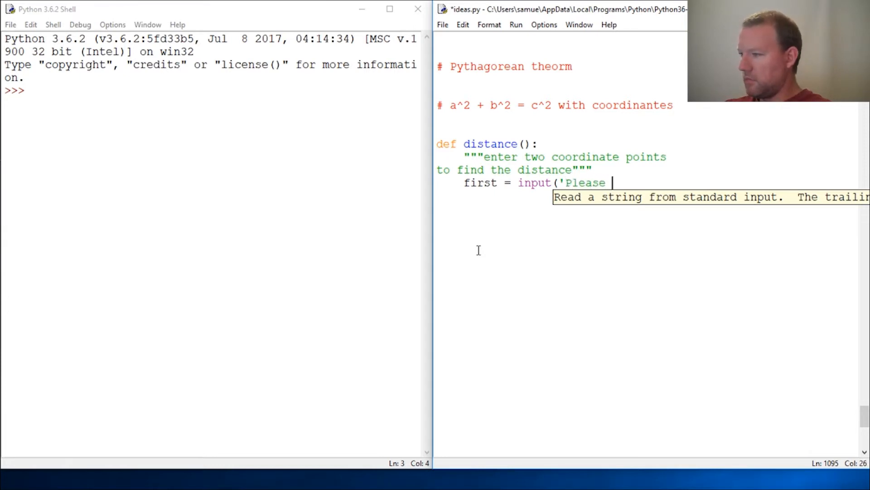
text(ent)
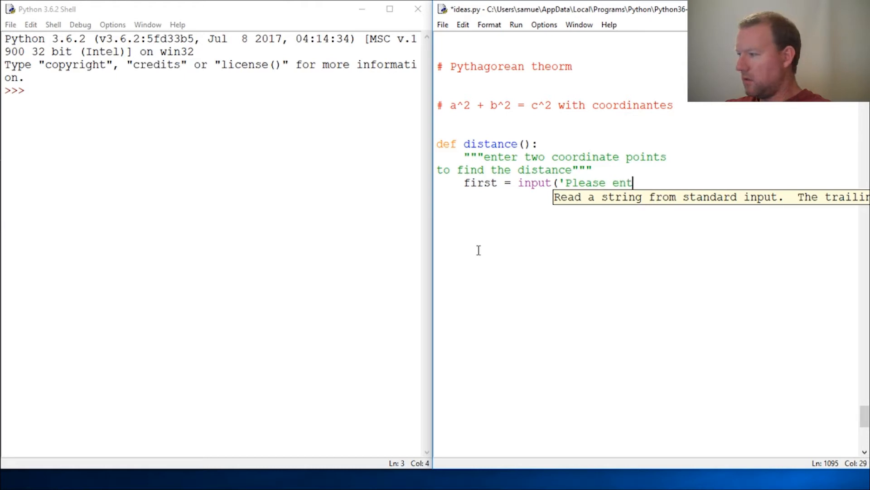
text(er)
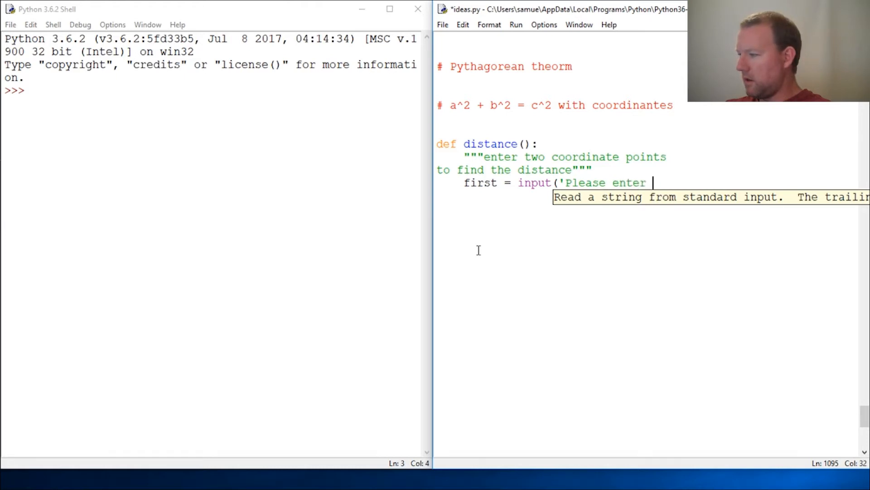
text(x and y)
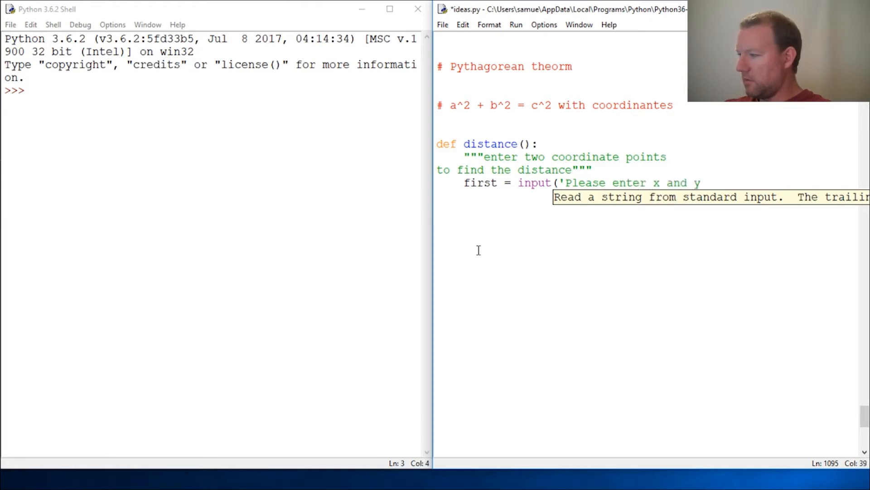
text(with)
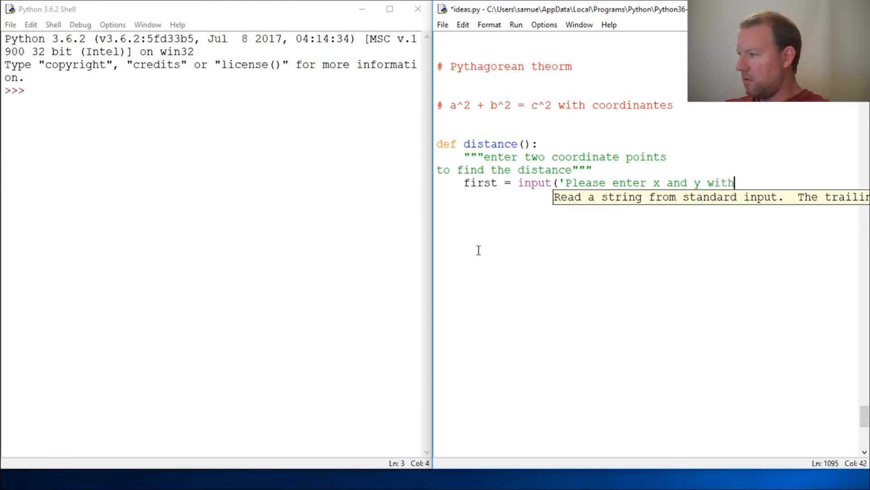
text(a sp)
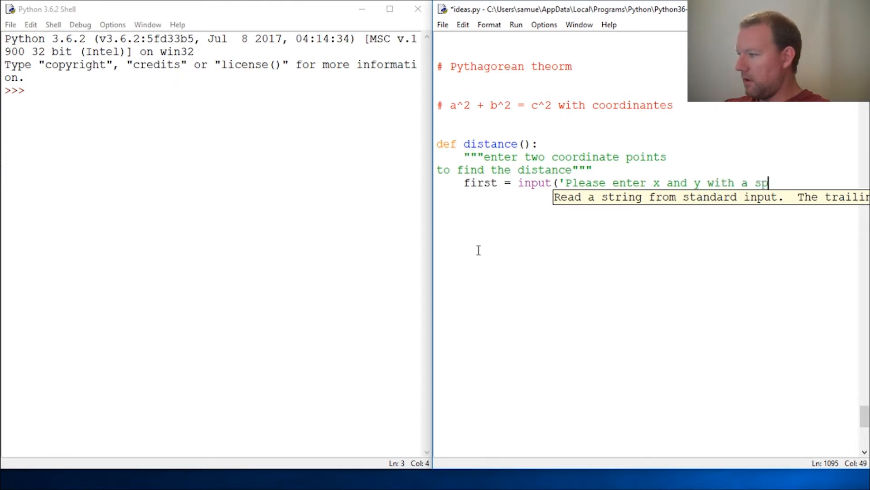
text(ace)
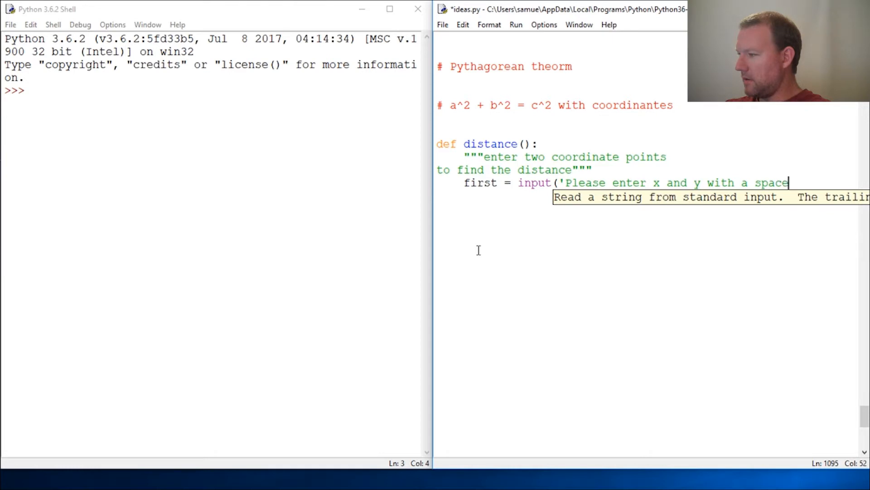
text('))
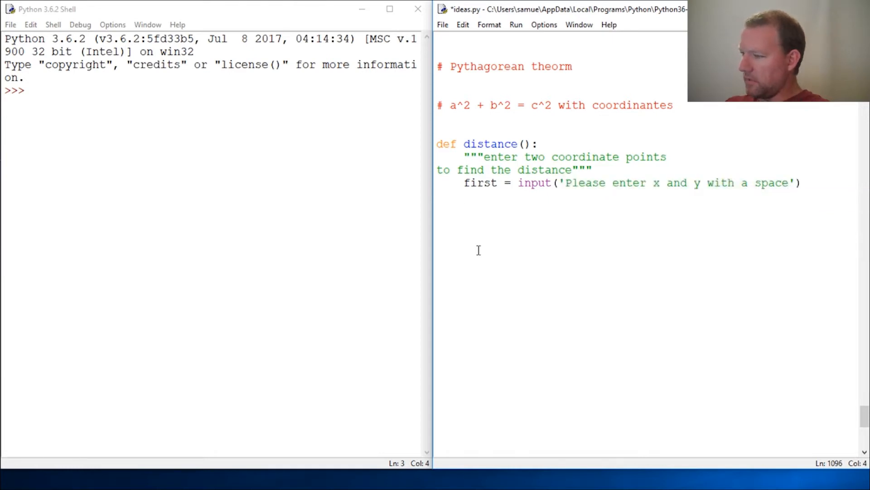
In the shell run x = input(), enter 0 0, and evaluate x to see the string '0 0 '.
click(73, 90)
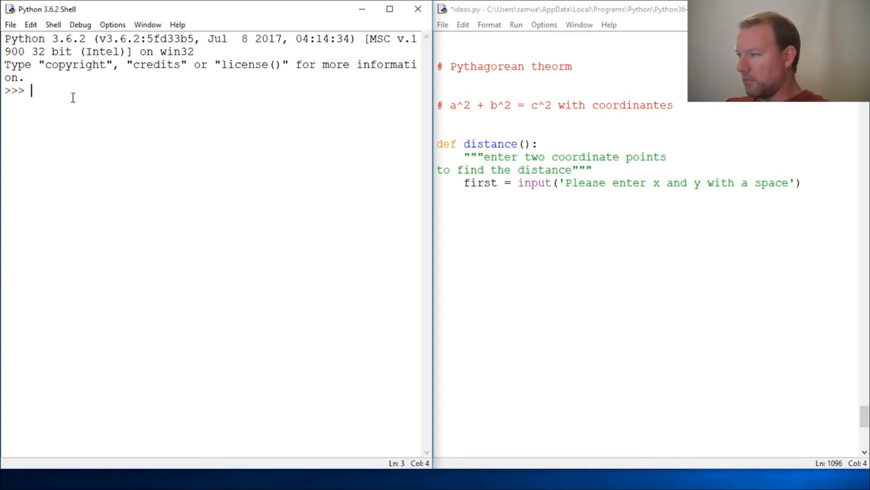
text(x)
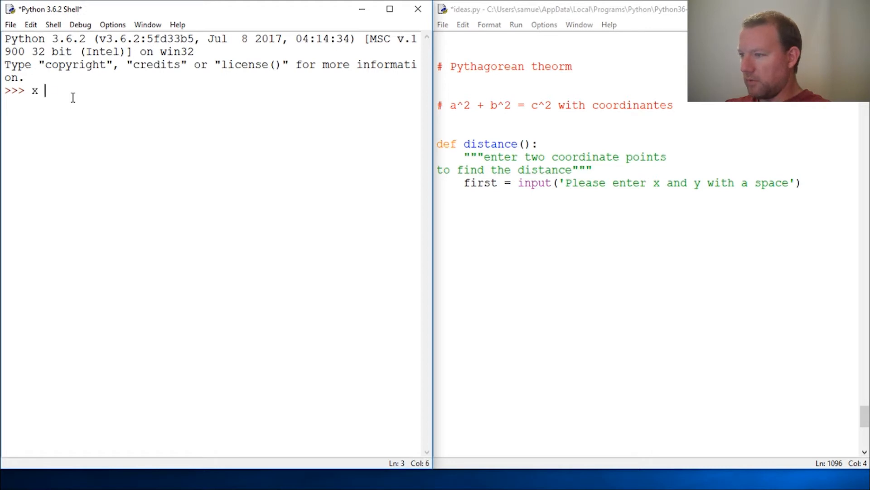
text(= inp)
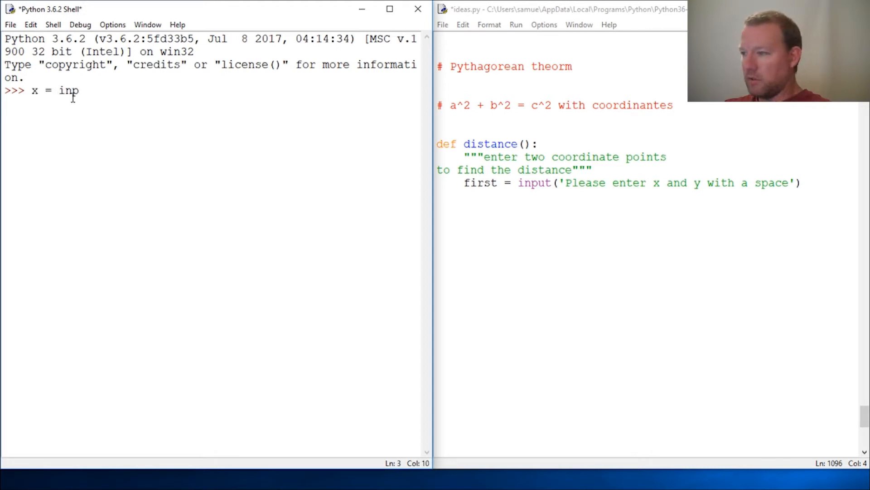
text(ut()
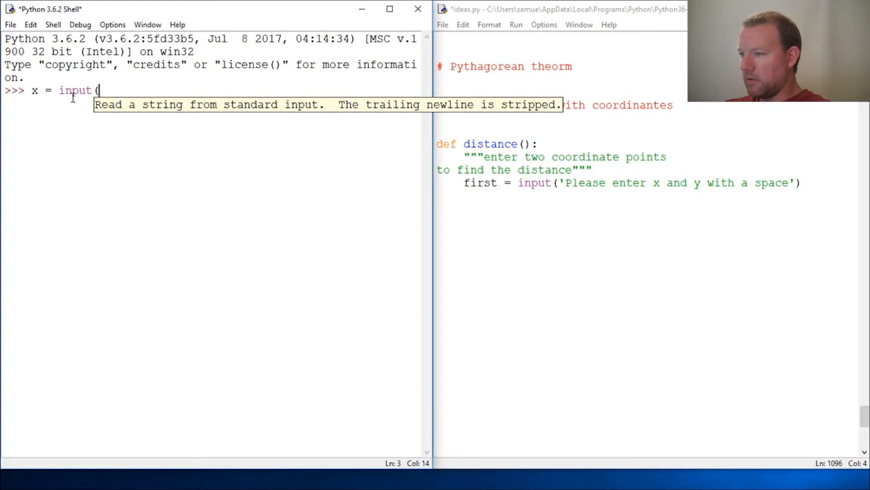
mouse_move(170, 181)
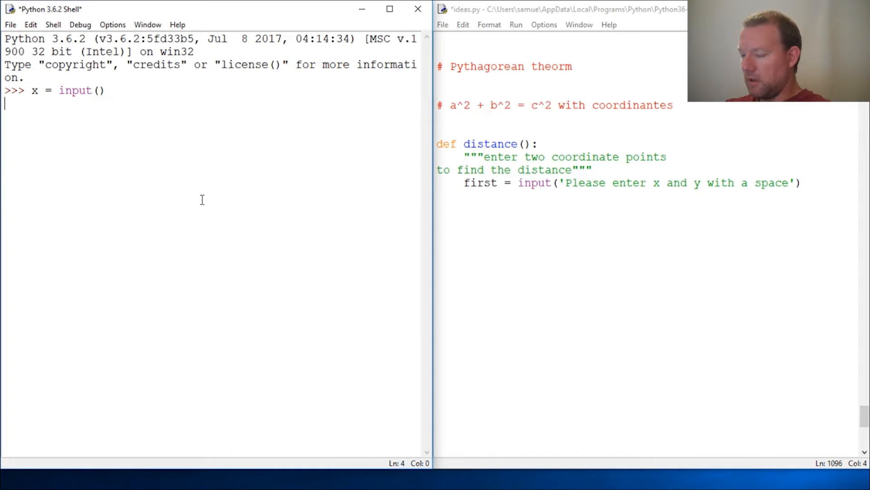
text(0 0)
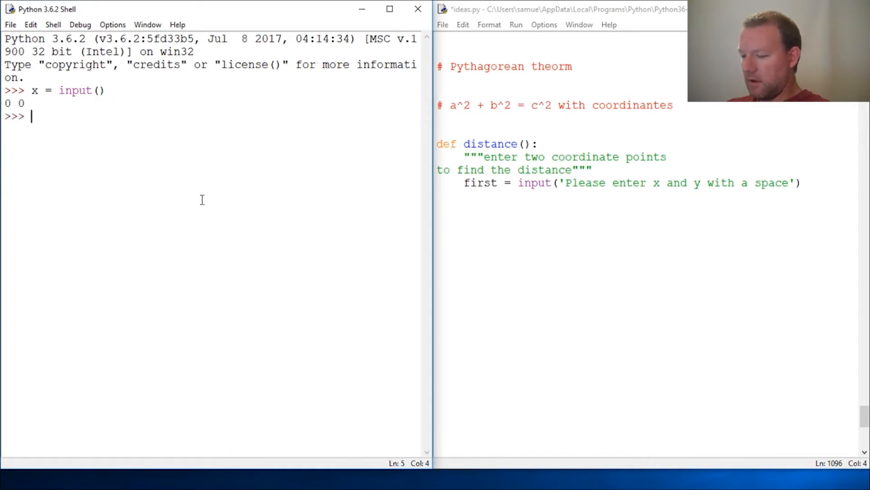
text(x)
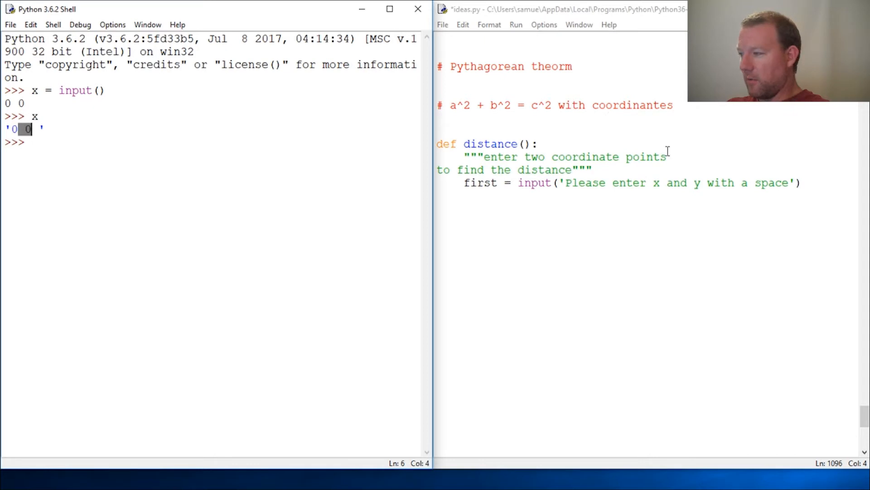
Append .split() to the first input line and start a matching second = input(...) line.
click(802, 182)
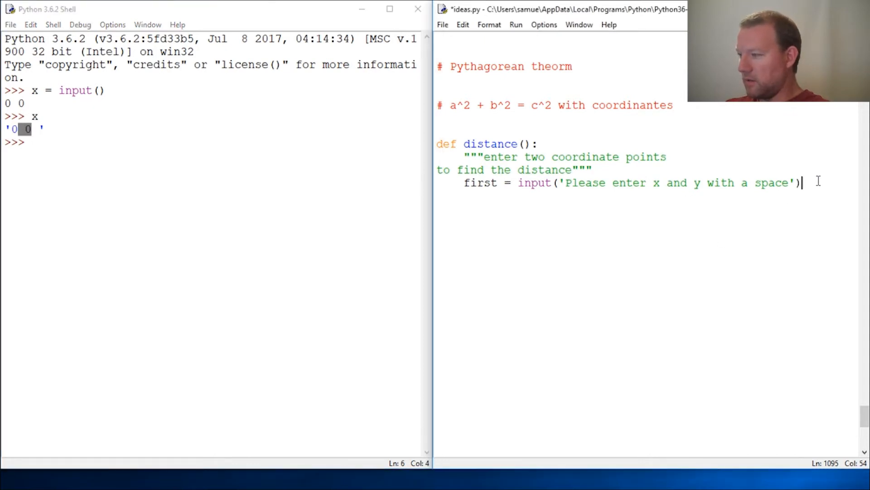
text(.s)
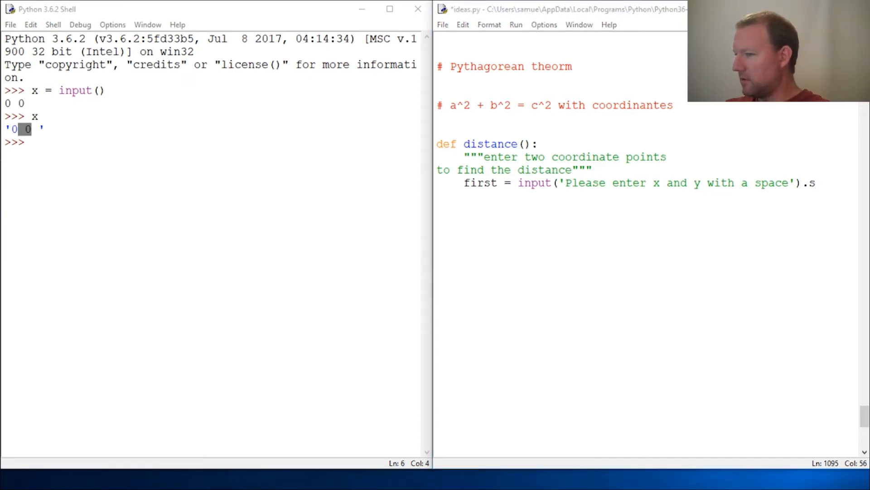
mouse_move(810, 179)
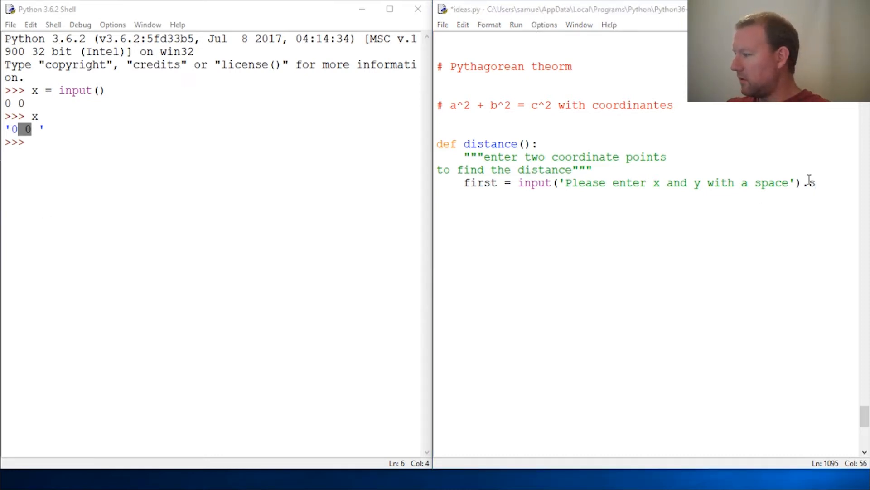
text(plit)
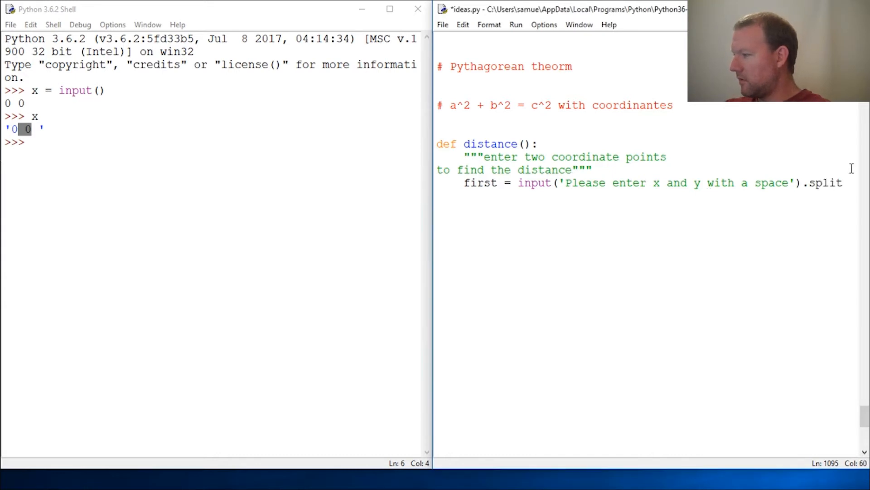
text(())
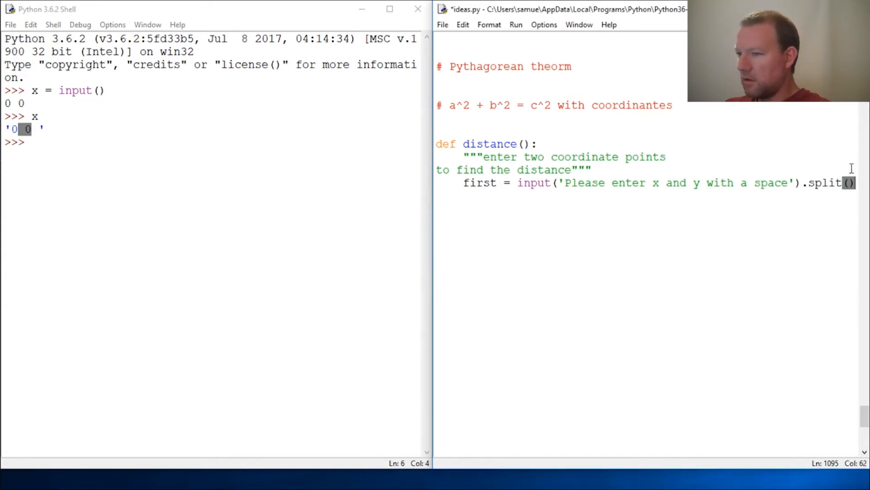
mouse_move(633, 206)
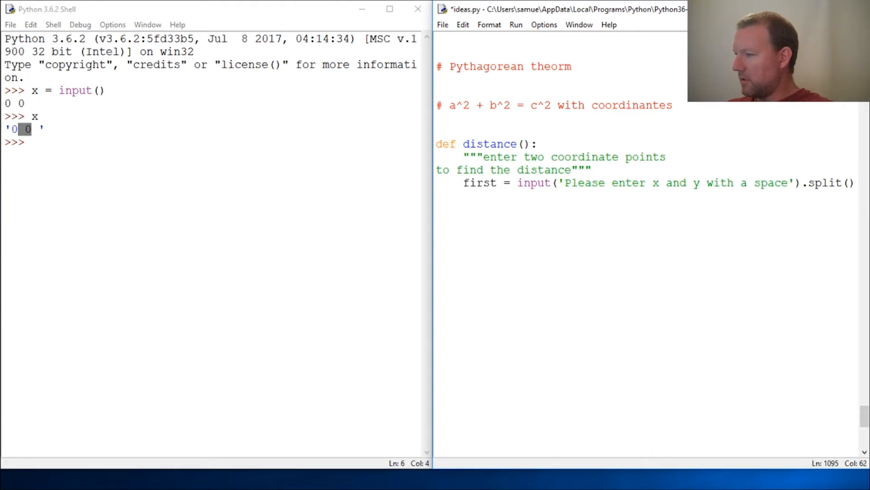
text(sed)
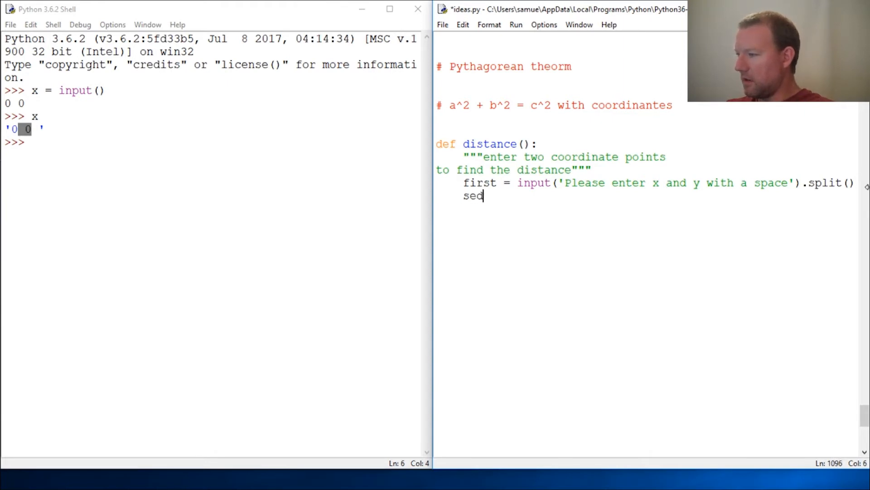
text(ond)
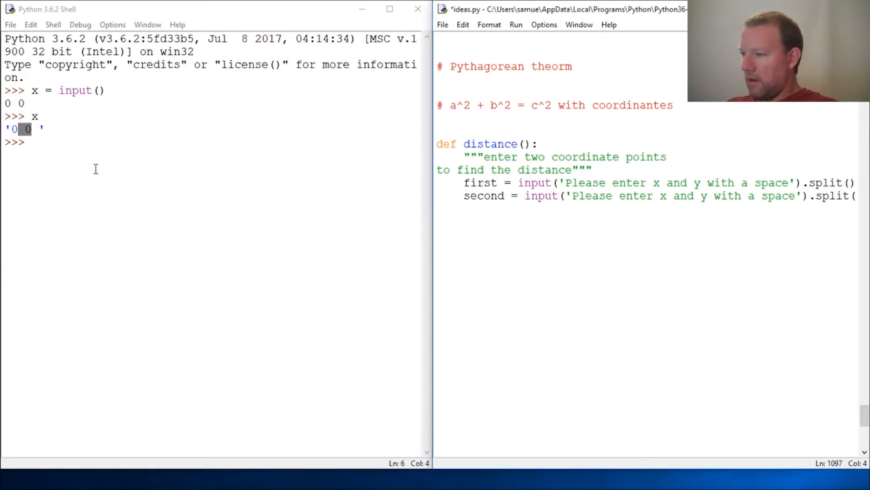
In the shell run x = x.split() and show x as the list ['0', '0'].
click(73, 142)
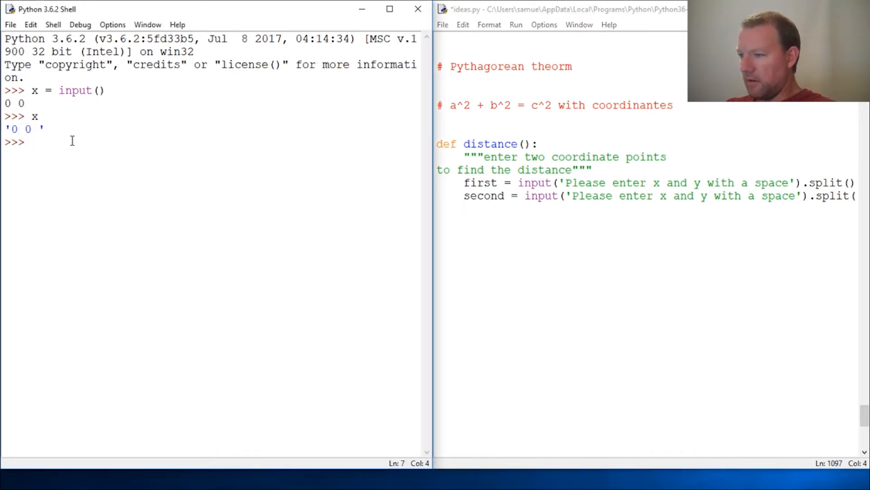
key(Return)
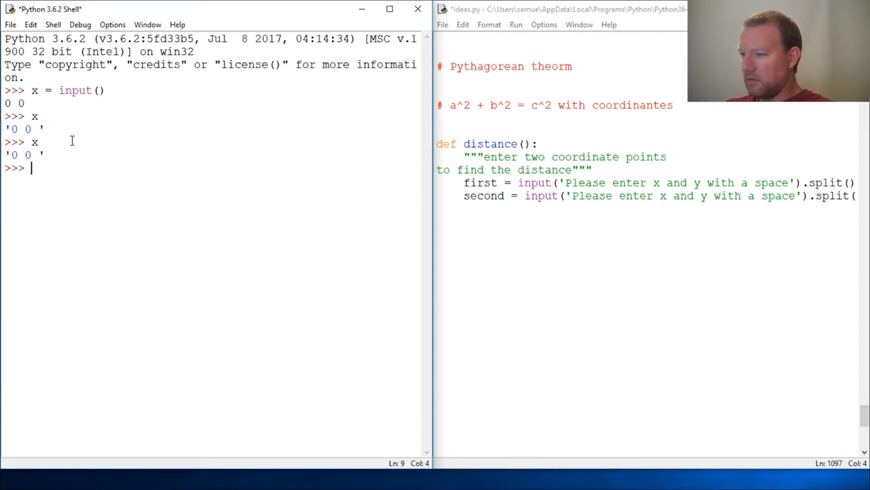
text(x =)
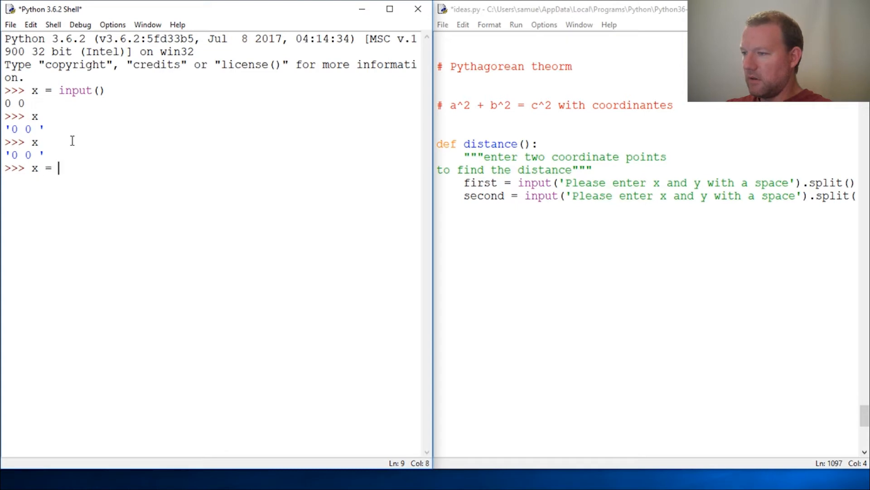
text(x.spol)
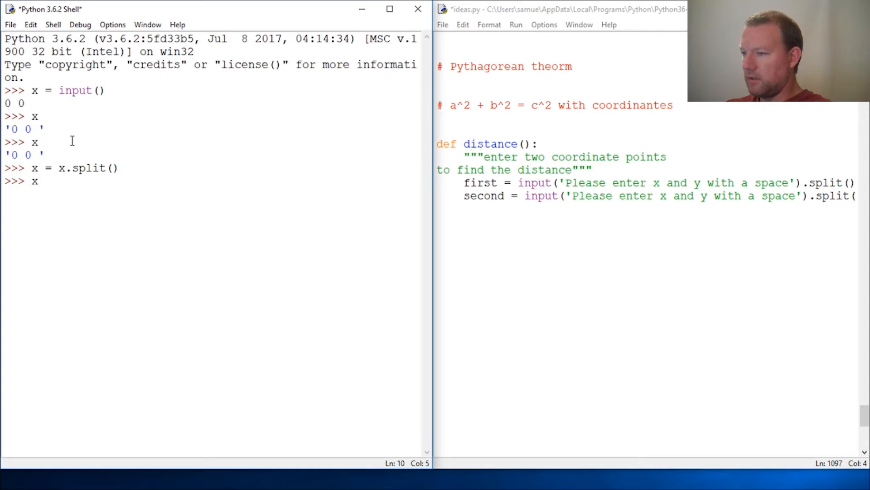
key(Return)
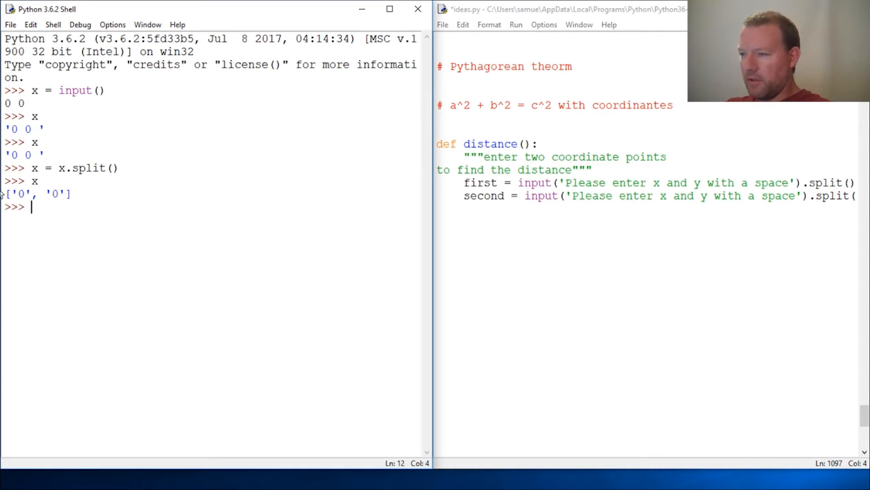
double_click(55, 194)
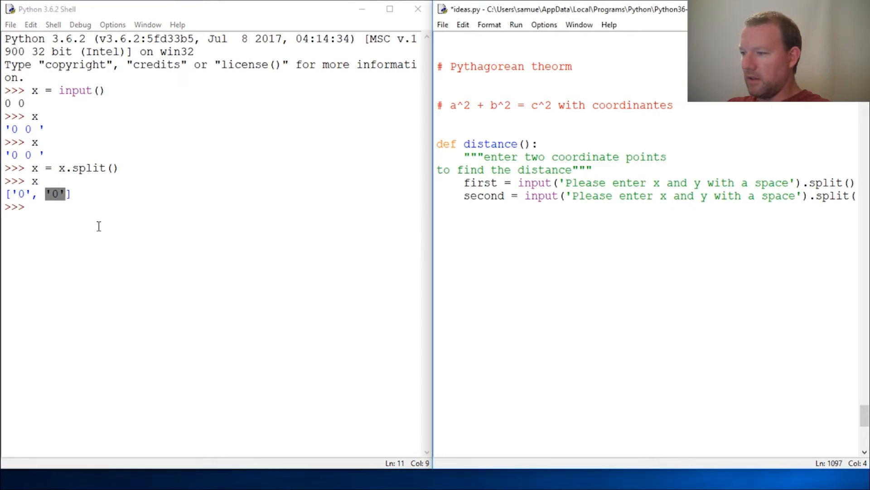
mouse_move(338, 277)
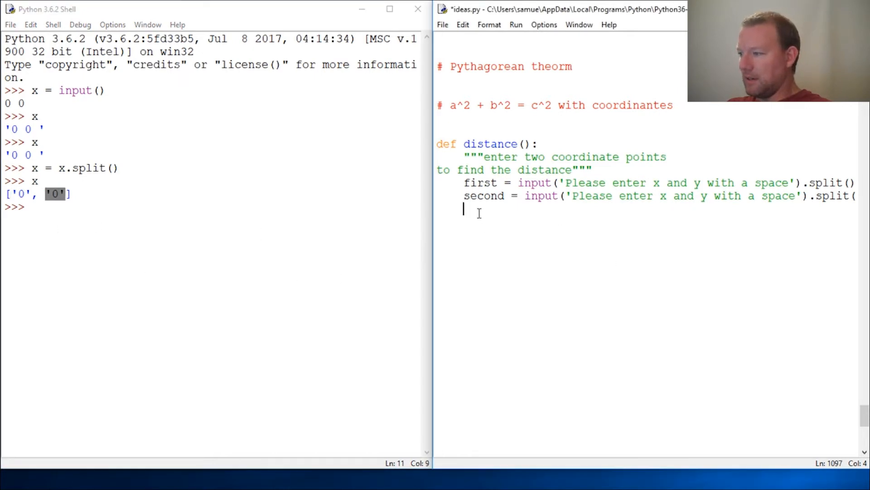
Start a new line a = int( in distance(), leaving it unfinished.
text(a)
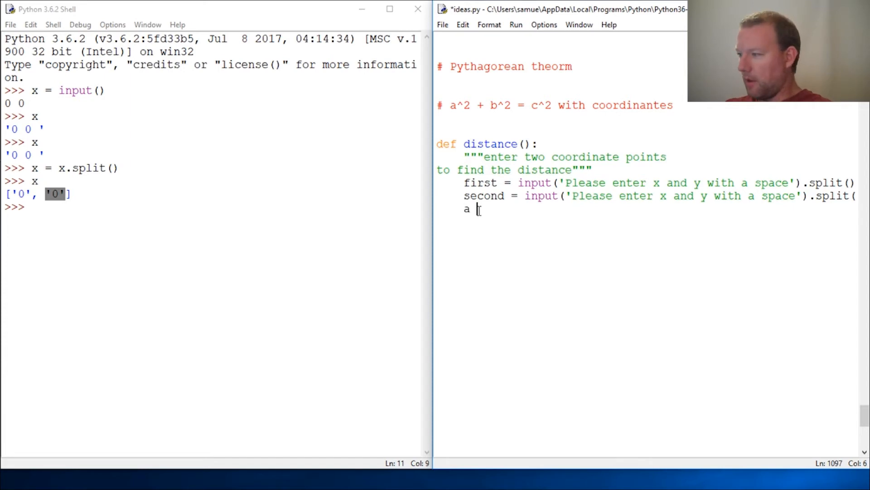
text(=)
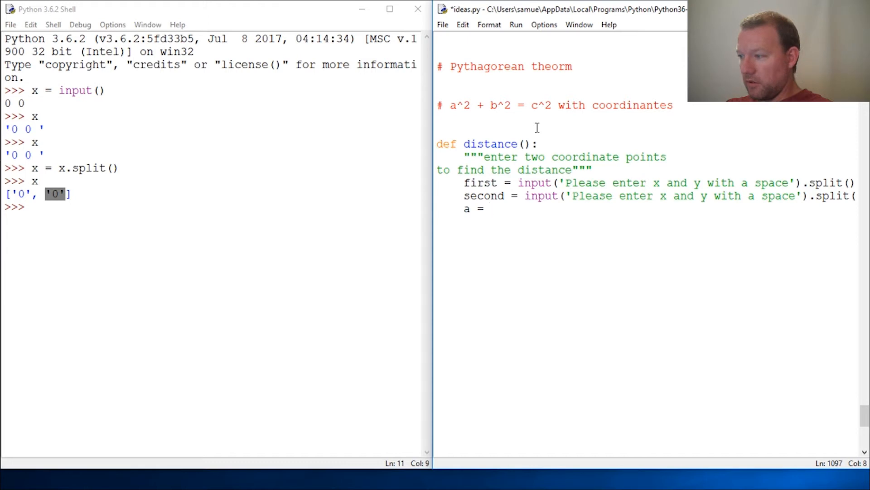
text(int()
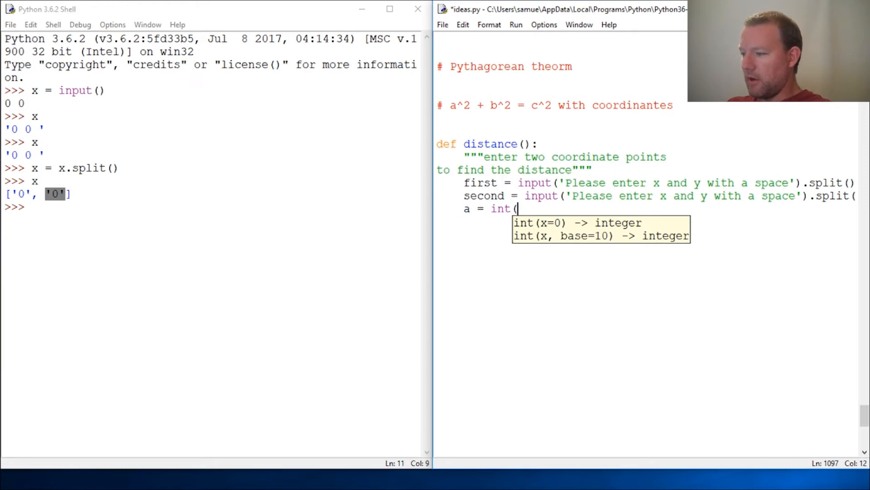
click(67, 209)
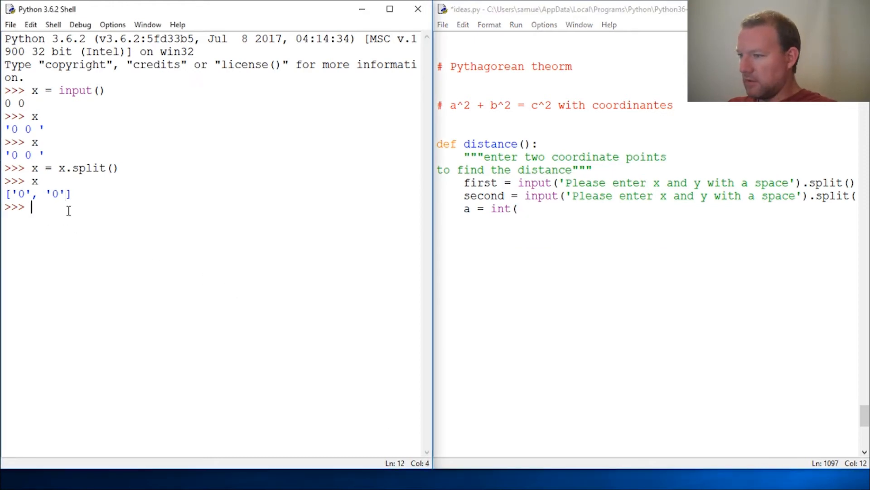
mouse_move(192, 204)
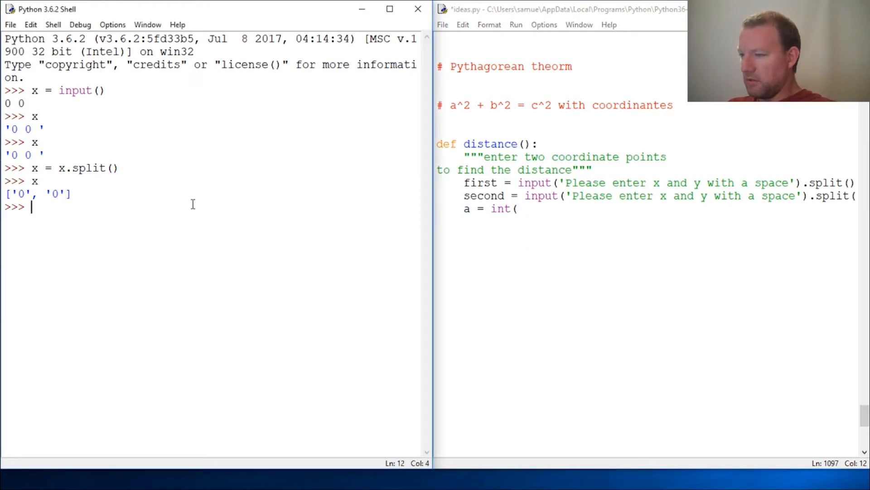
In the shell run y = input(), enter 3 4, and check y shows '3 4 '.
text(0)
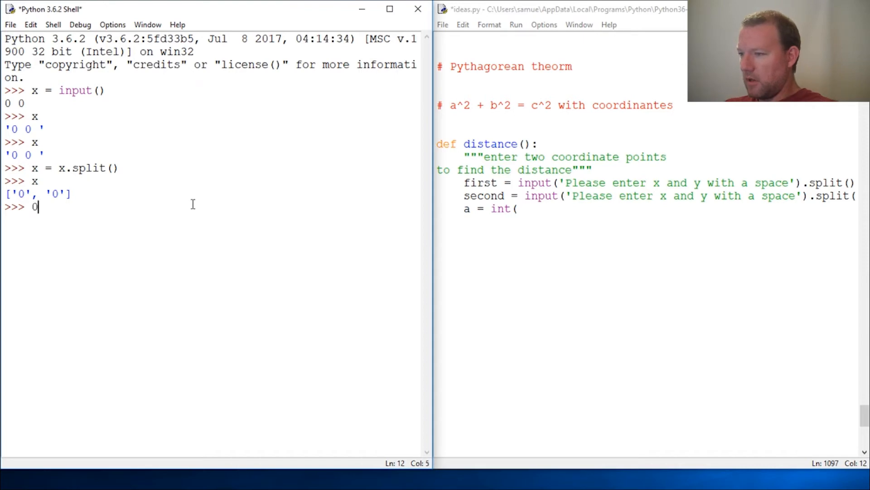
text(y =)
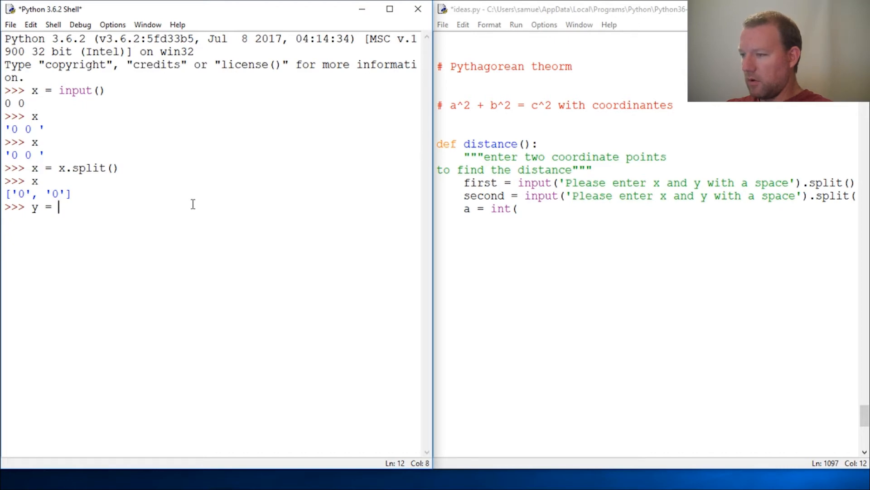
key(backspace)
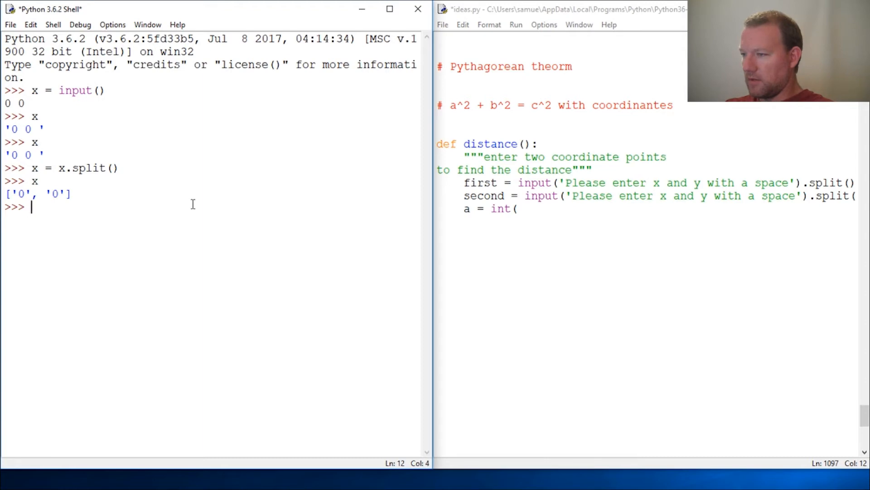
text(y =)
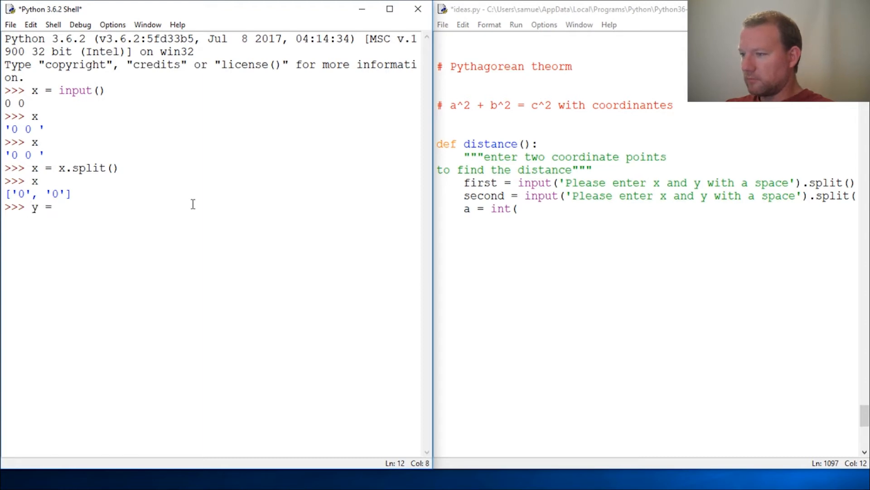
text(input())
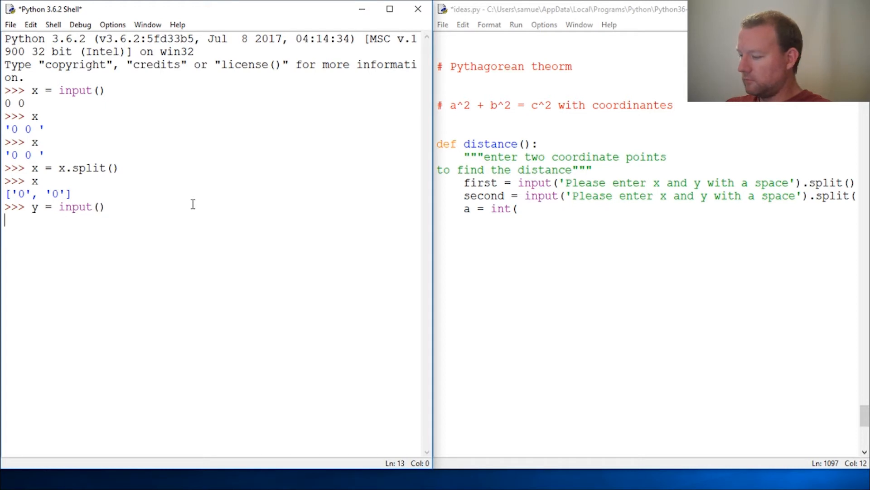
text(3 4)
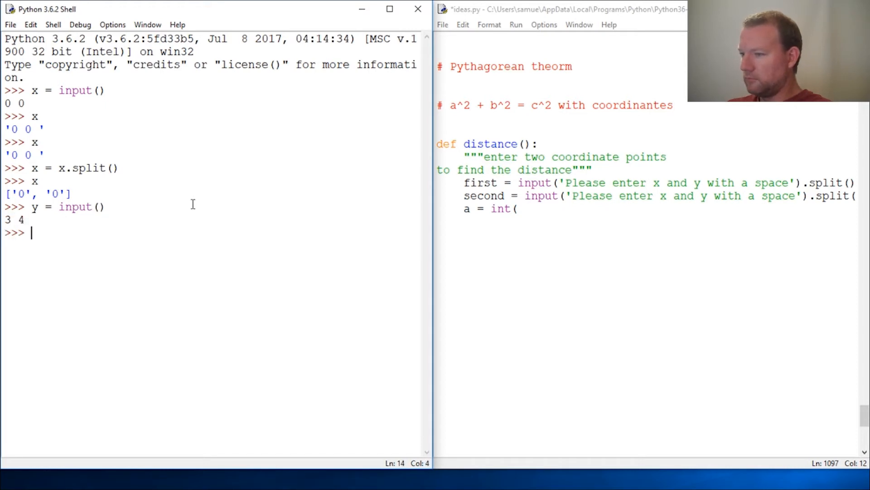
text(y)
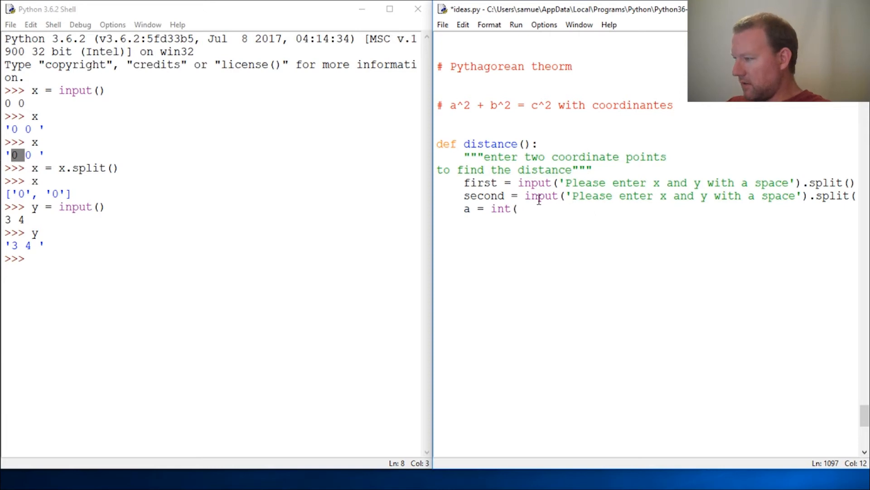
Run y = y.split() and show y as the list ['3', '4'].
click(33, 259)
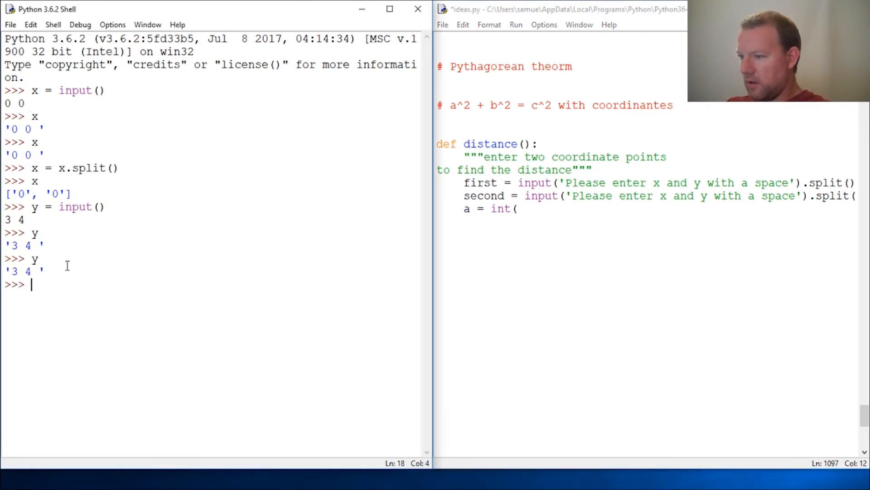
mouse_move(172, 286)
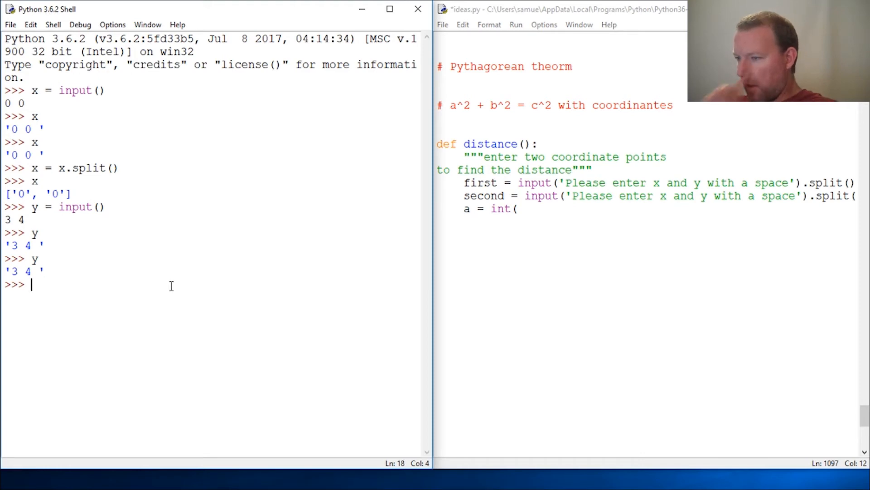
text(y.spl)
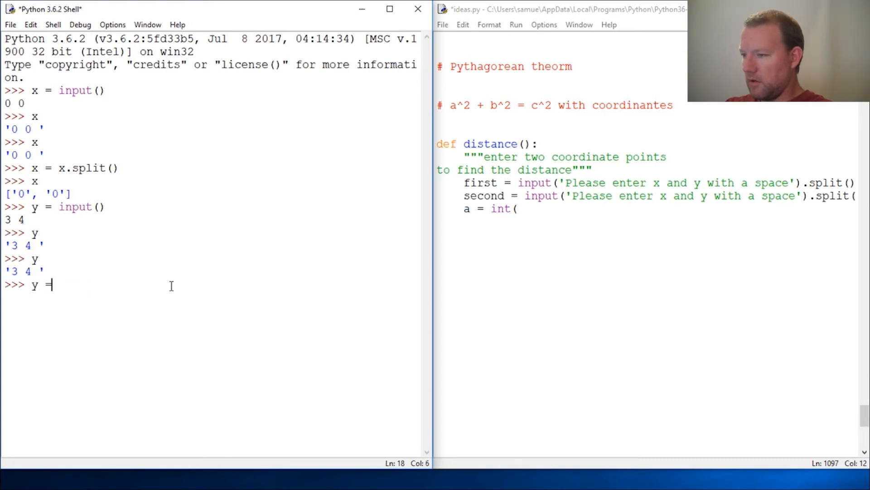
text(y.spli)
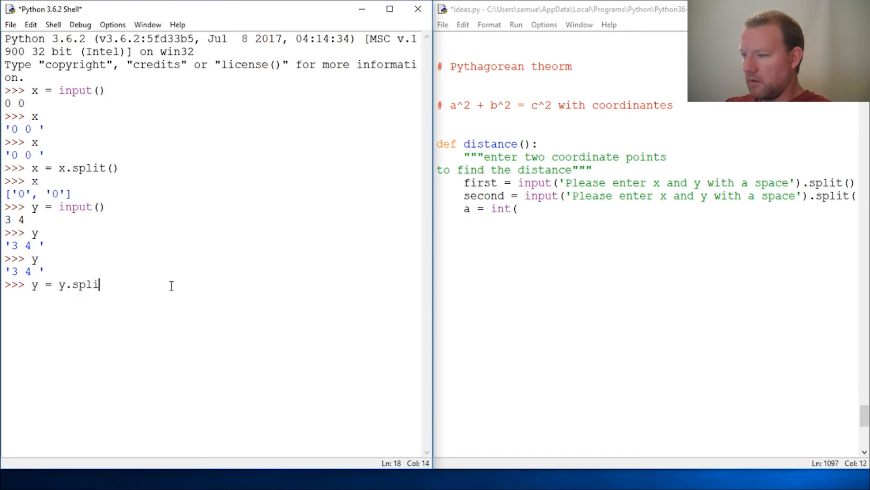
key(Return)
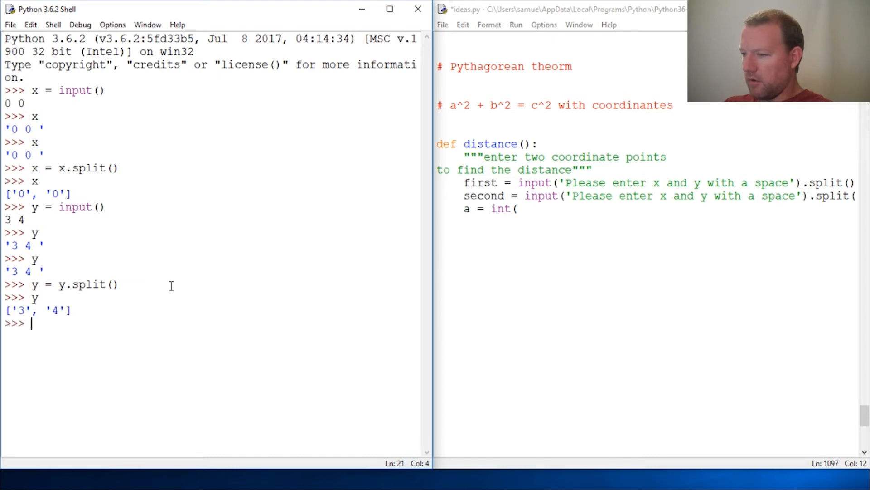
double_click(18, 310)
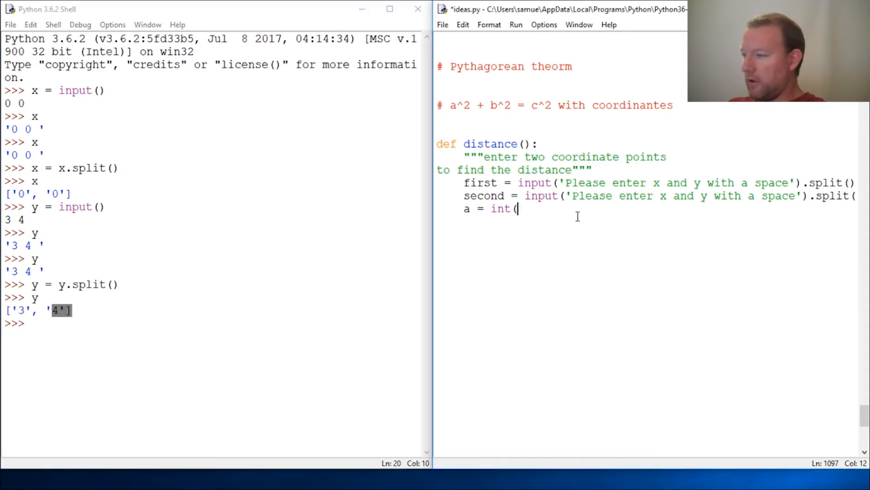
mouse_move(575, 222)
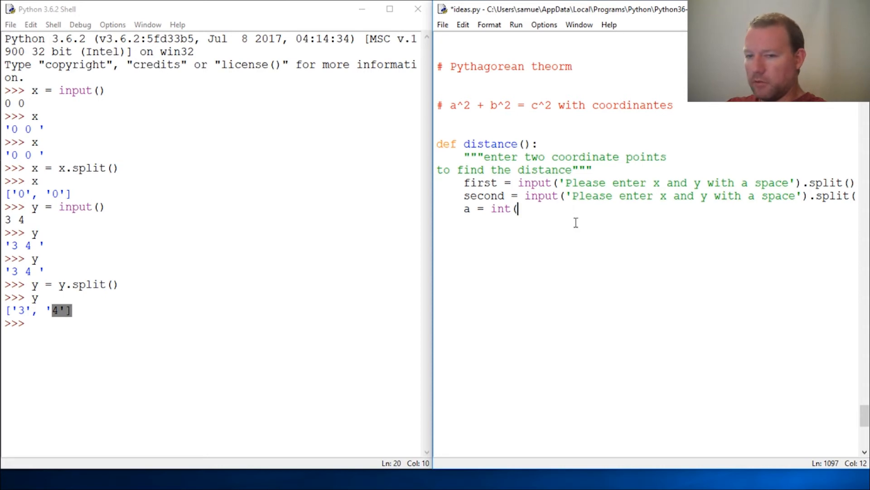
Complete the a line's first term as int(second[0]).
text(sec)
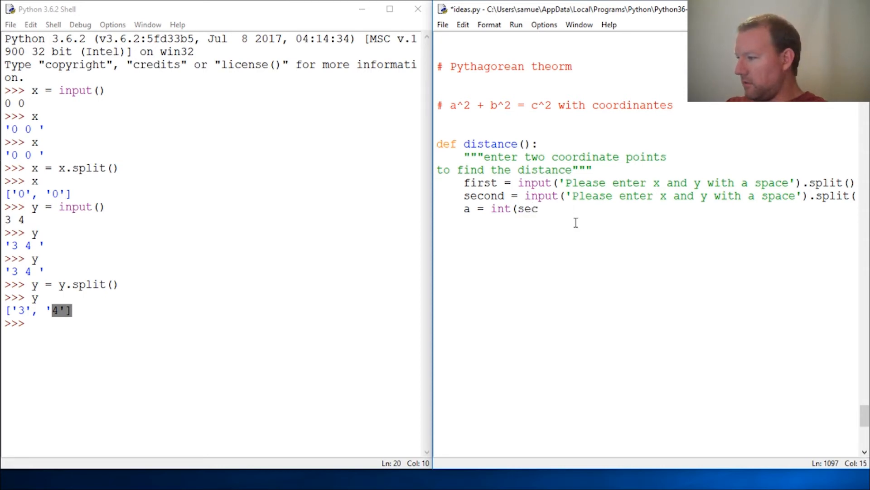
text(ond)
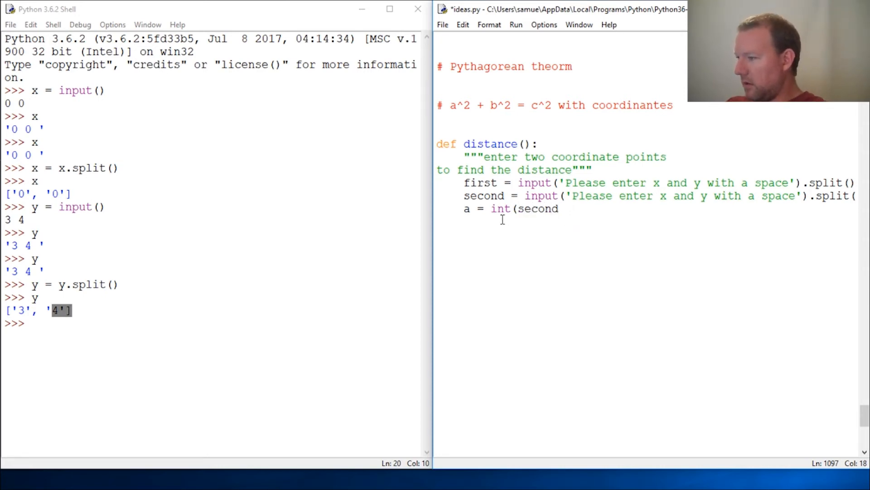
double_click(483, 196)
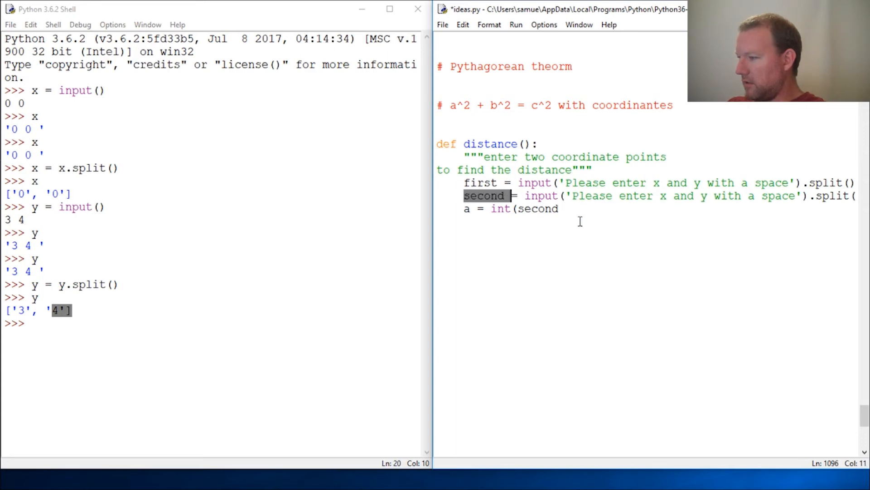
click(560, 209)
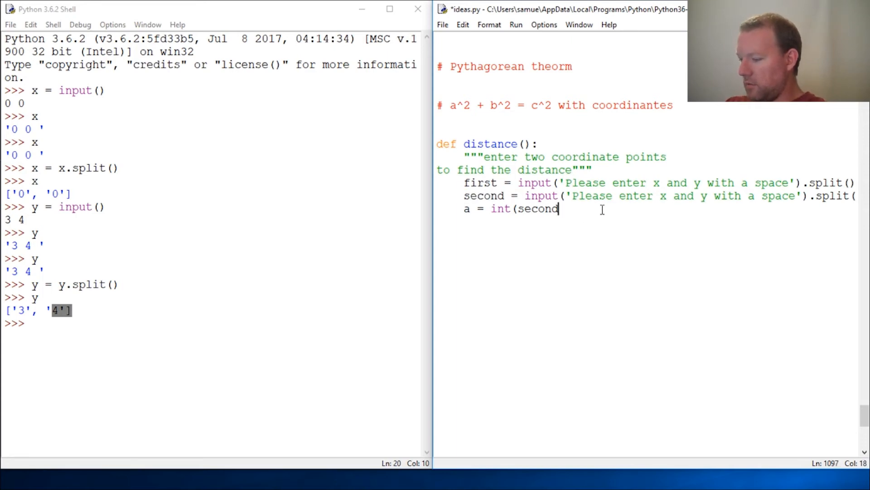
text([0])
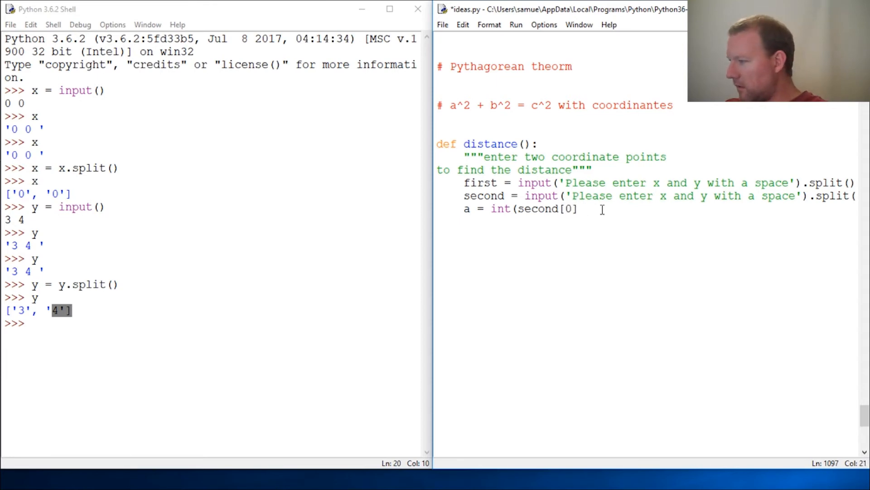
text())
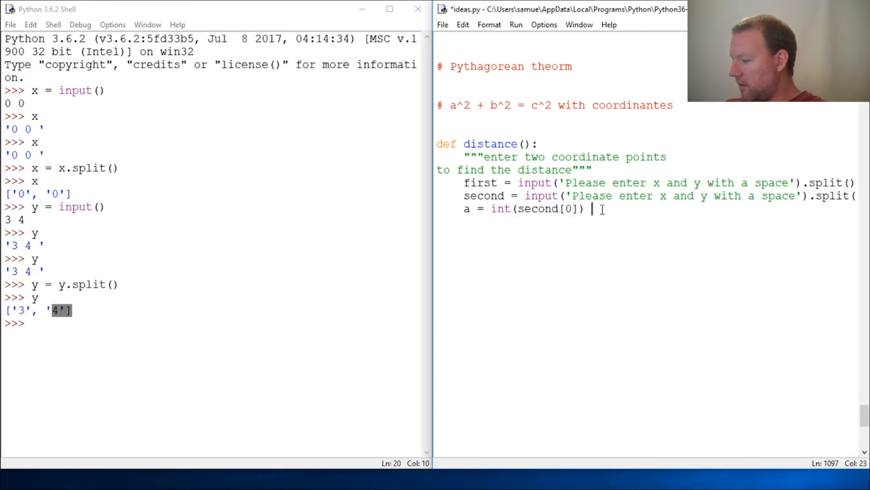
Subtract int(first[0]) to finish the a line, then start b = below it.
text(-int)
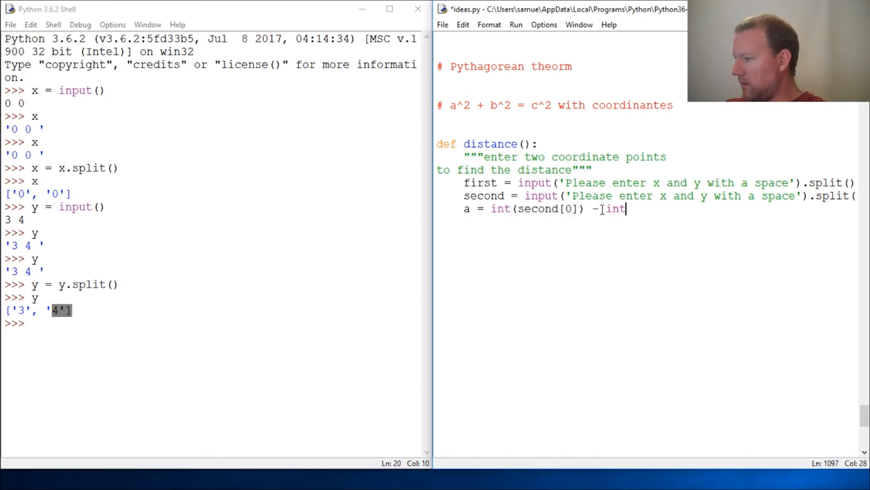
text((fir)
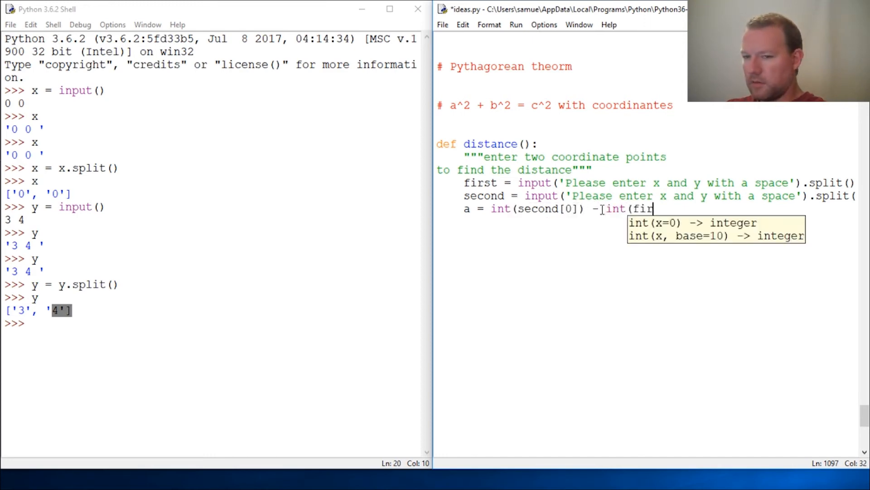
text(st)
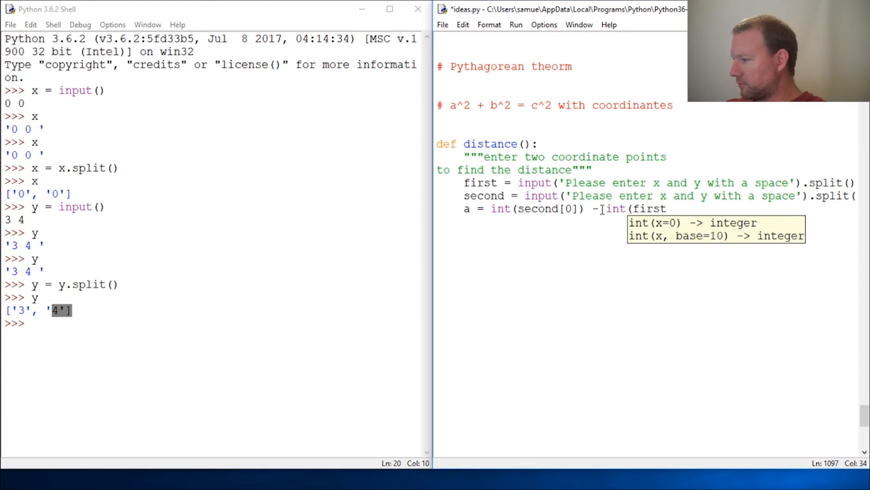
text([)
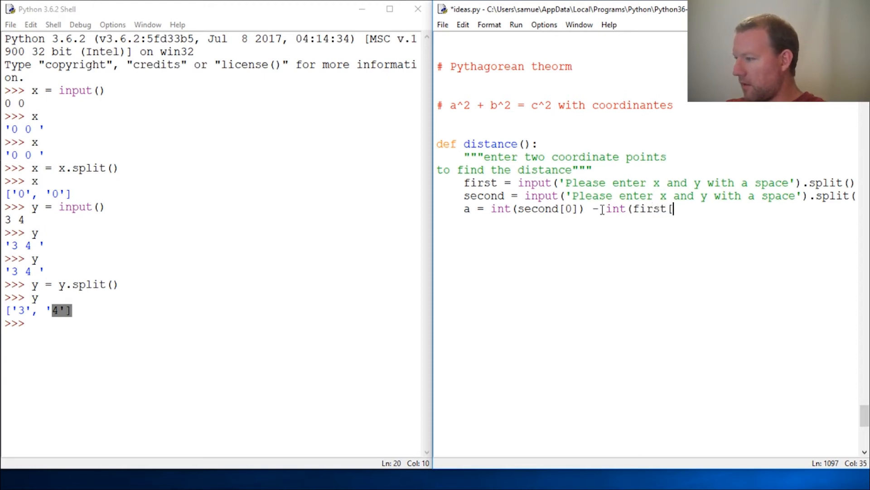
text(0)
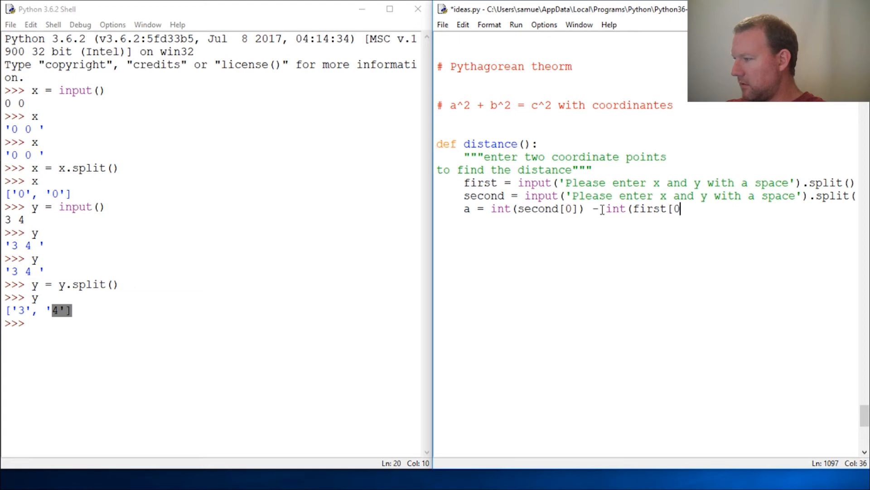
text(]))
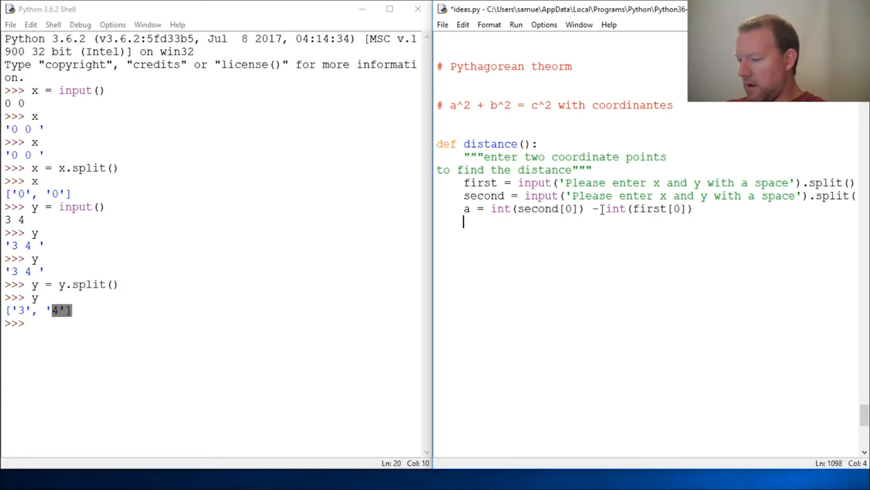
text(b =)
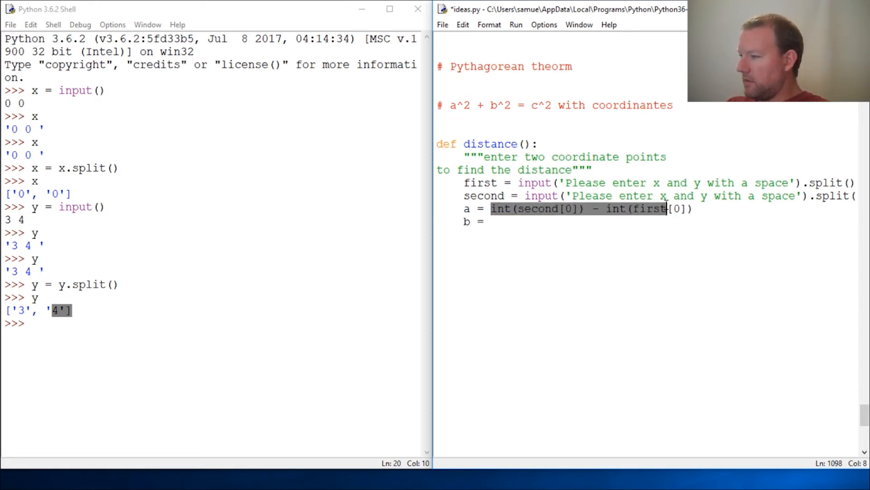
Make the b line read b = eval(, leaving it unfinished.
click(490, 221)
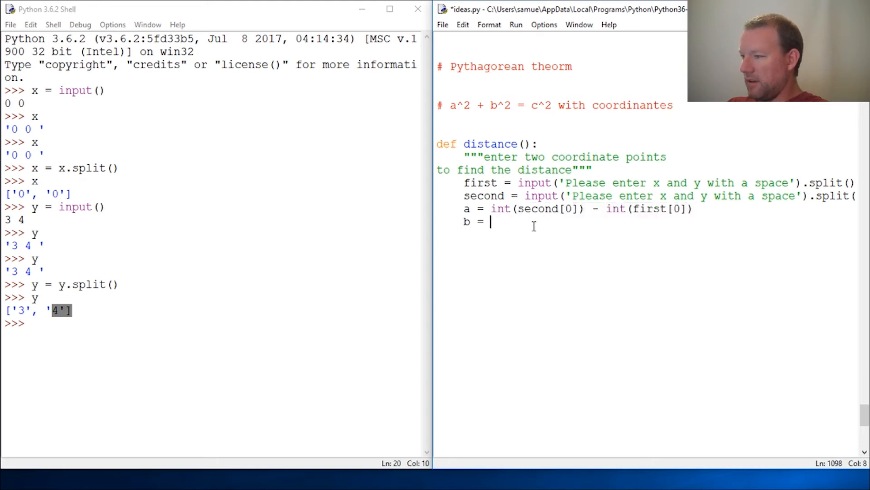
text(eval)
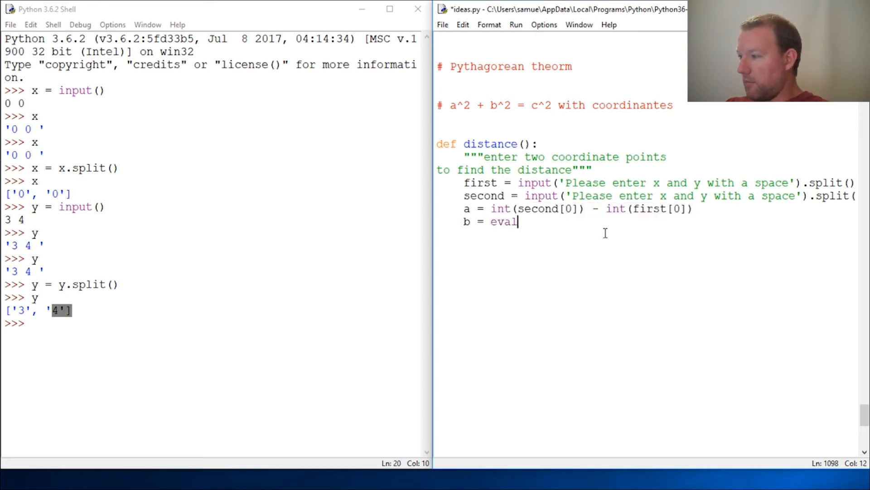
text(()
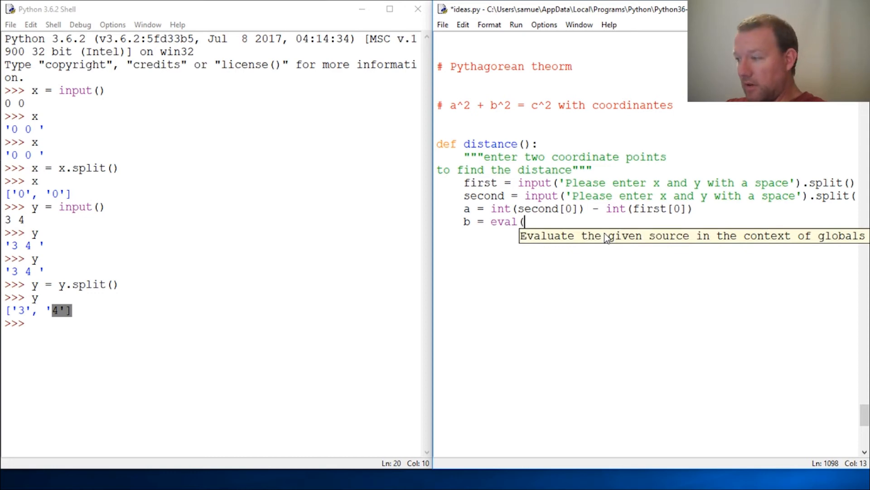
mouse_move(547, 244)
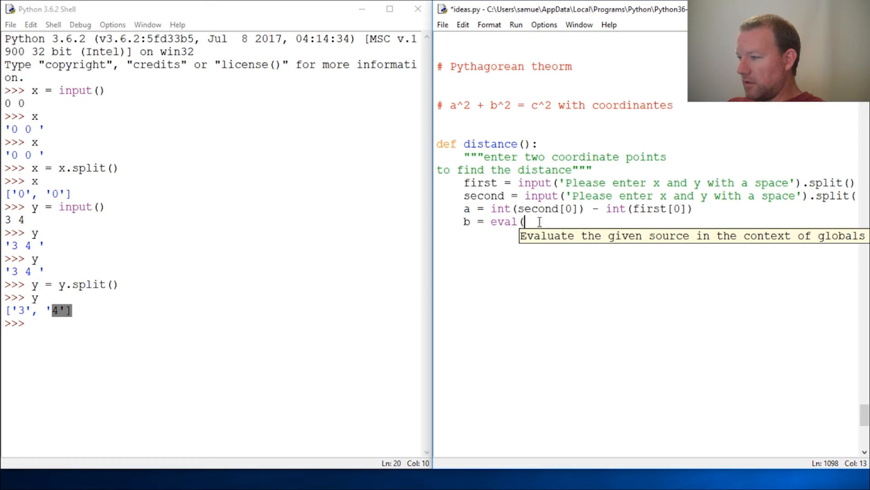
click(155, 324)
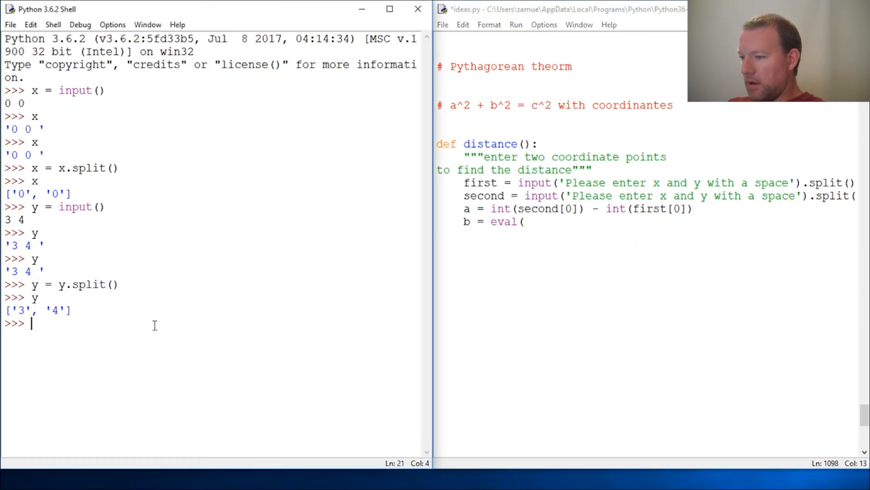
In the shell run eval('3 - 0') and see it return 3.
text(')
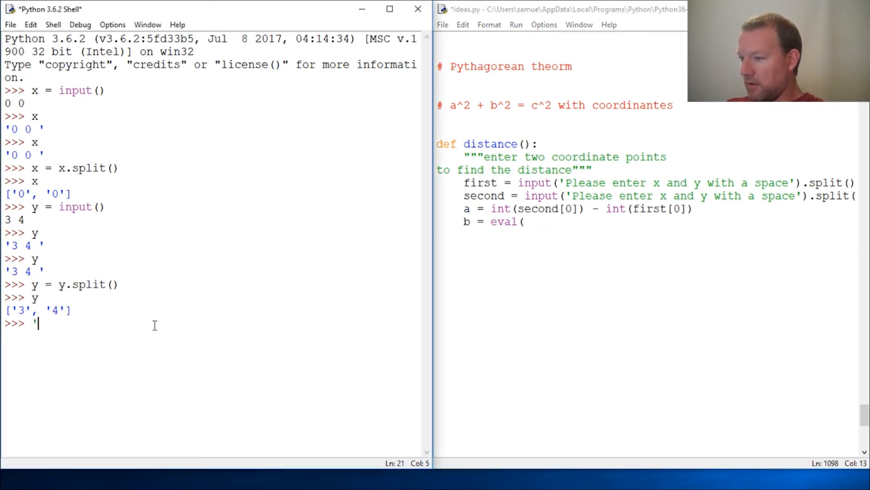
text(3)
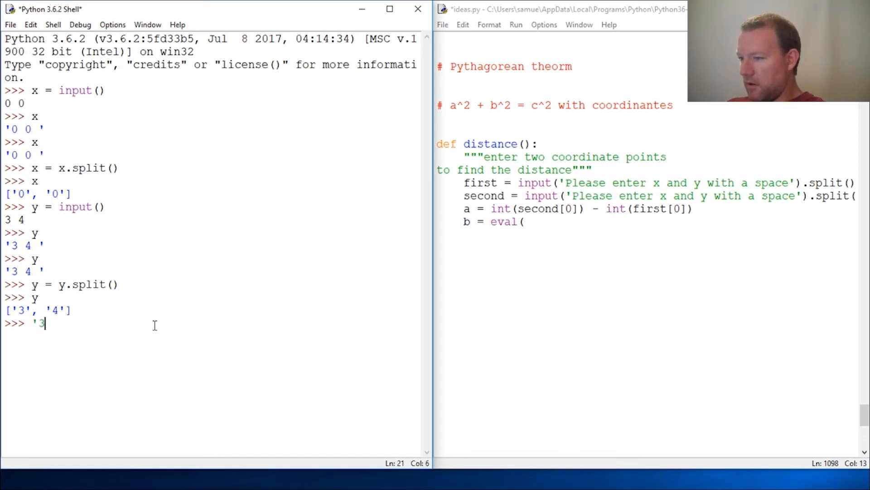
text(- 0)
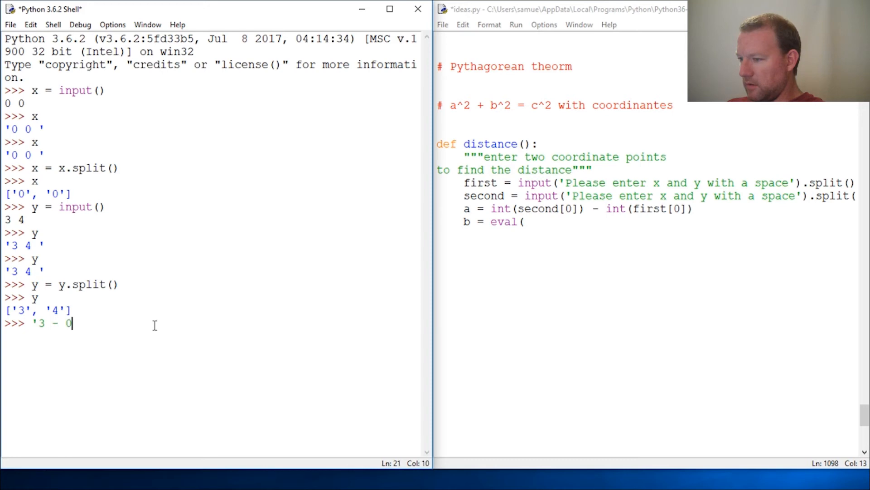
text(eval)
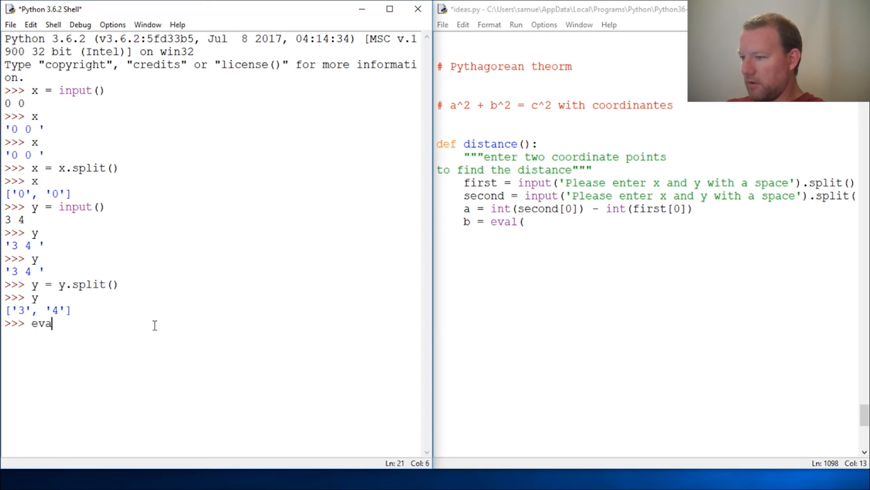
text(l(')
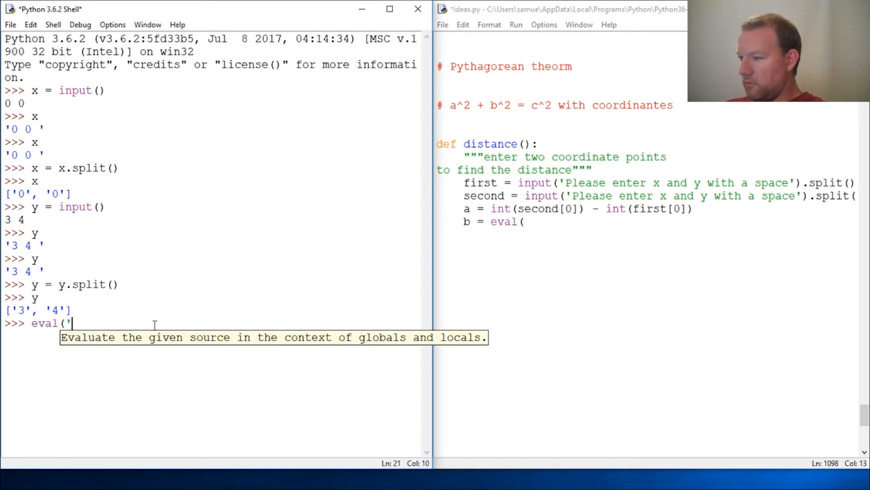
text(3 - 0')
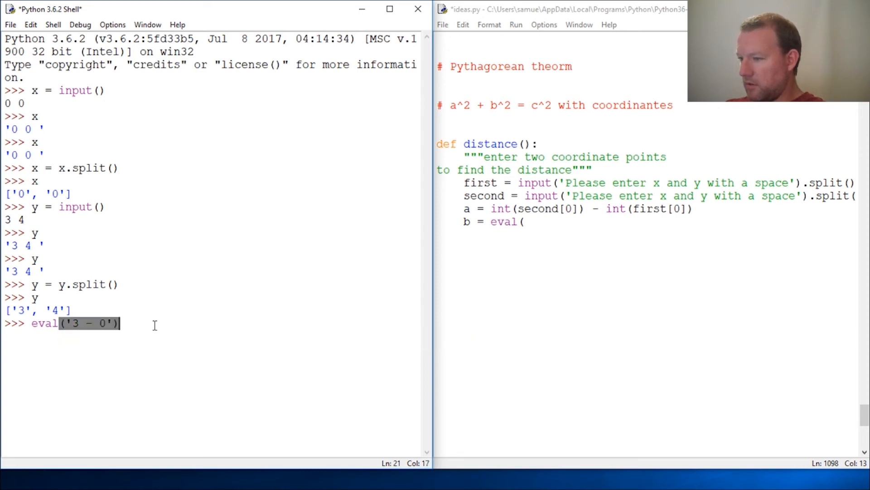
key(Return)
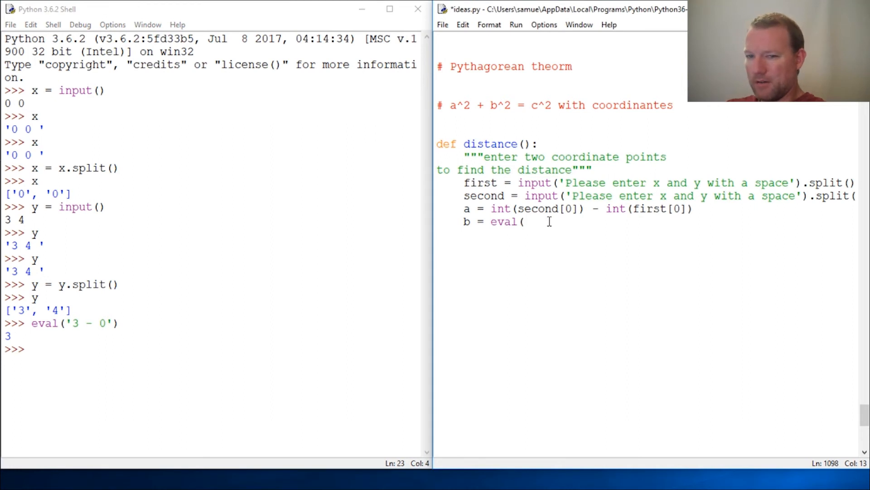
Complete the line b = eval(second[1] + '-' + first[1]) and begin a print line below it.
text(second)
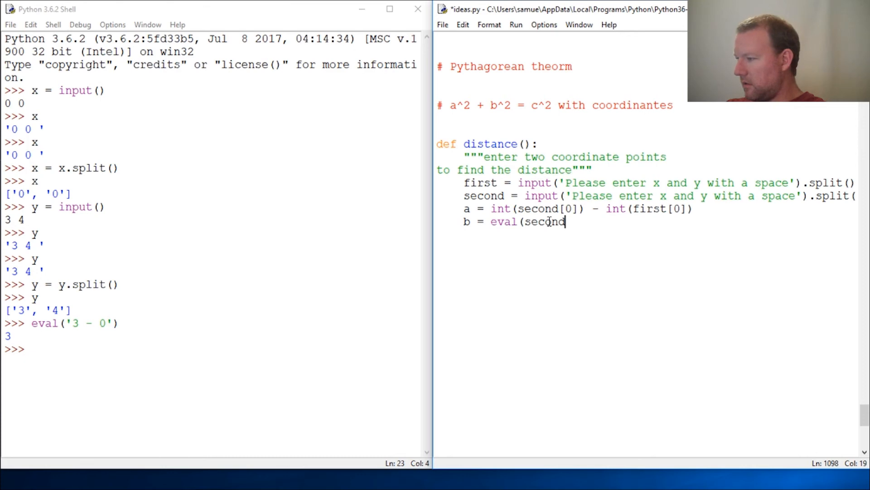
text([)
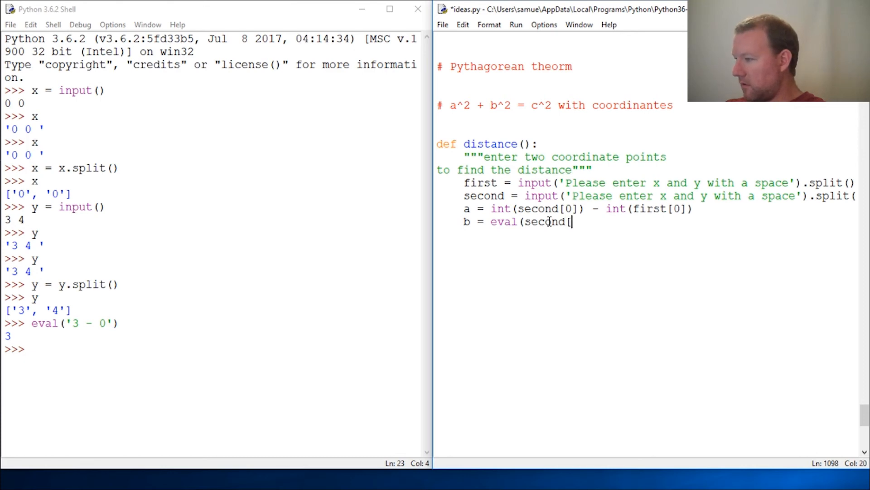
text(1)
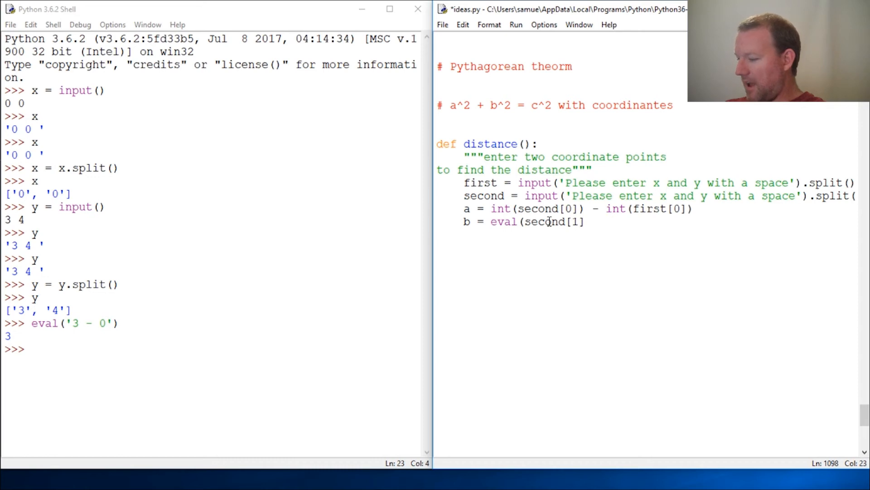
text(+)
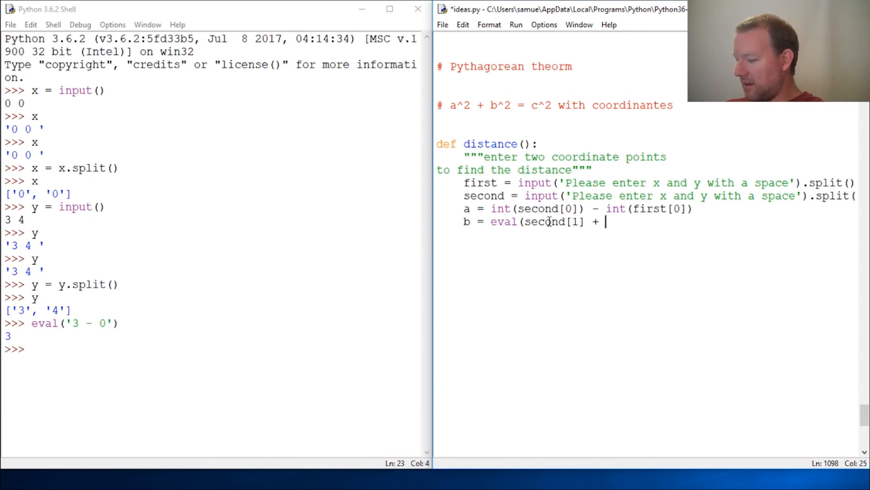
text('-;)
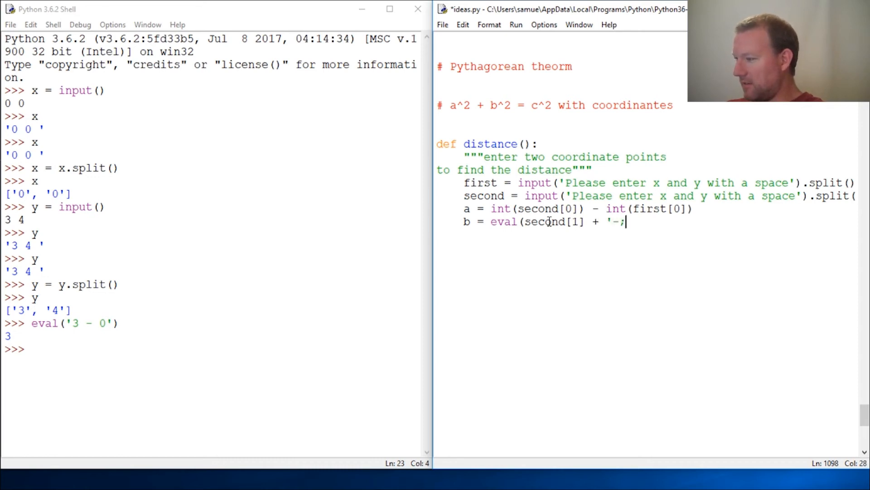
key(Backspace)
text(' )
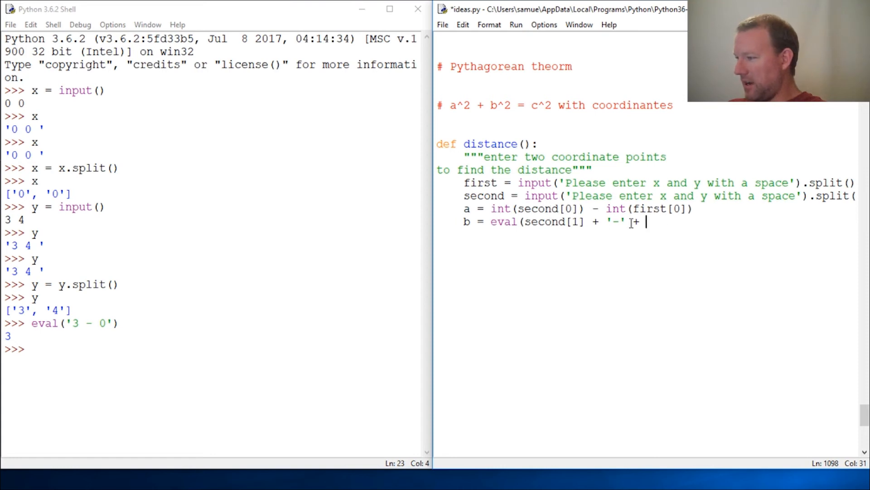
text(+)
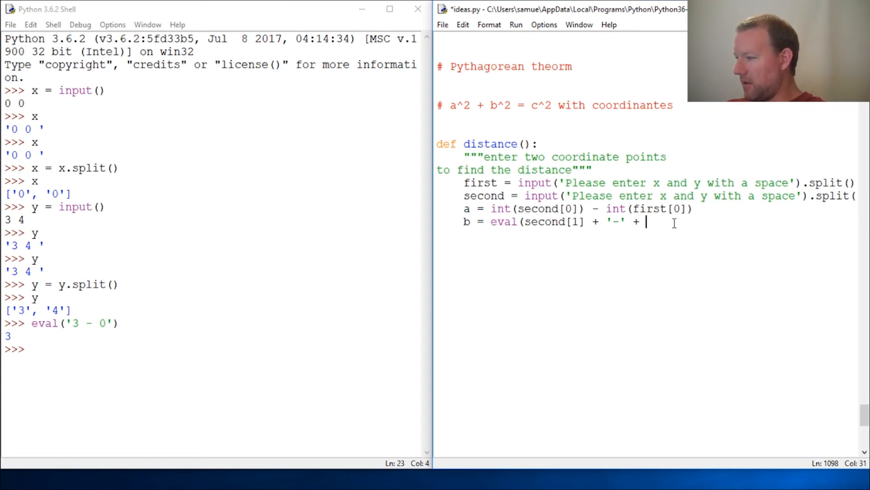
text(fir)
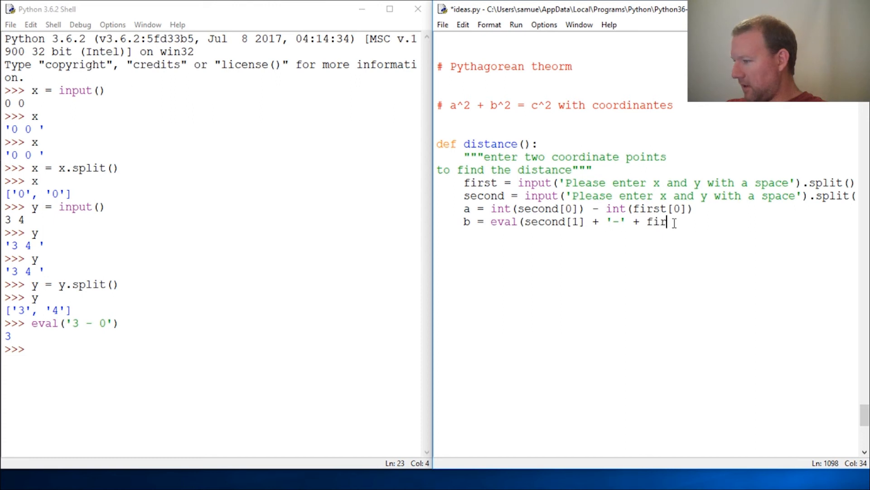
text(st)
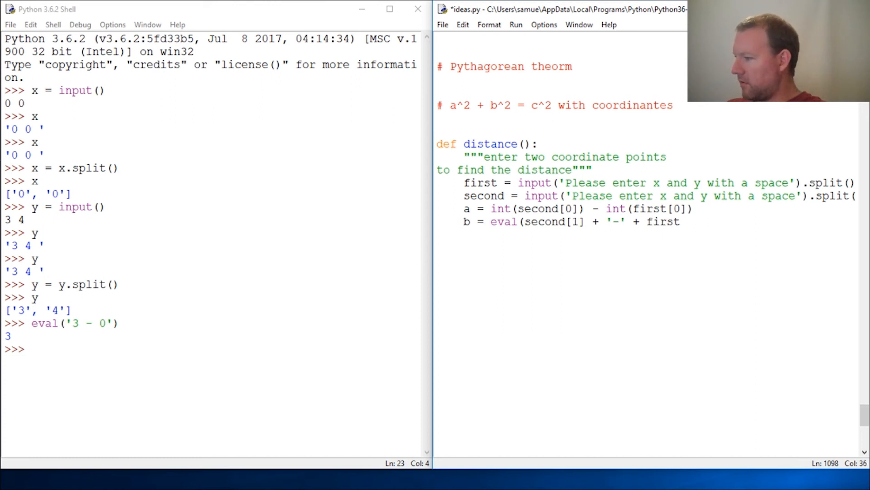
text([)
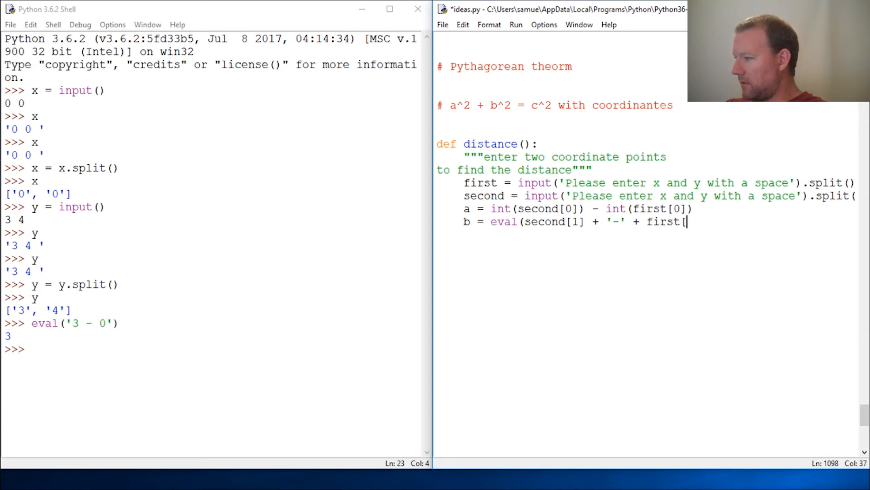
text(1)
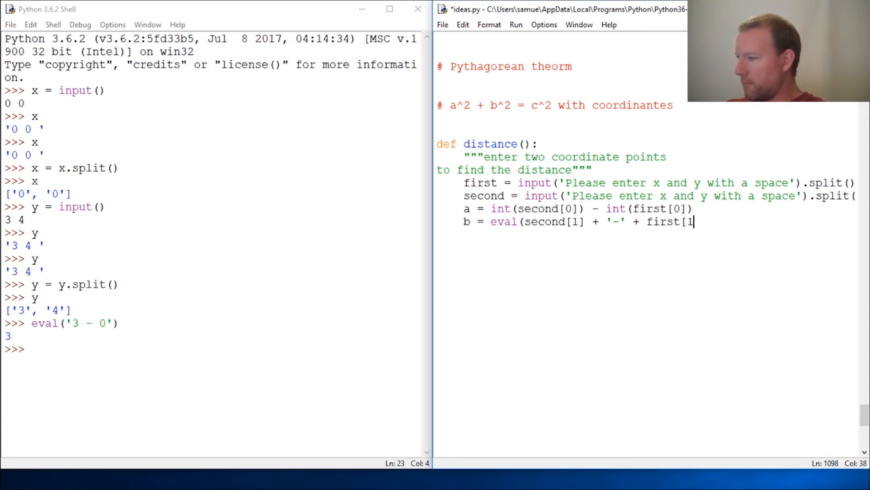
text(])))
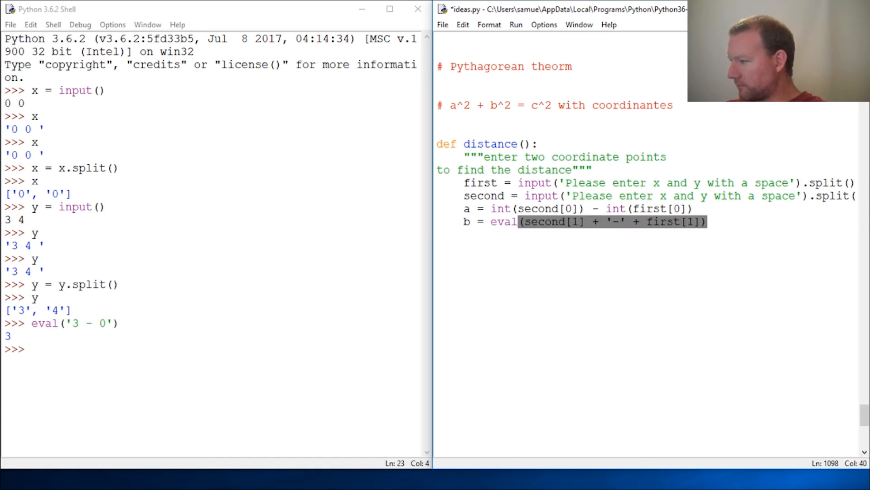
text(pr)
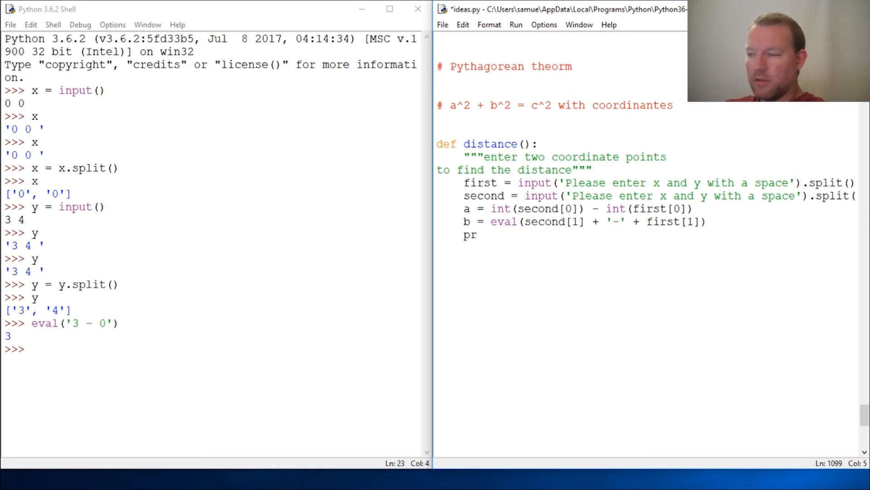
Write the function's last line as return ((a**2) + (b**2))**.5.
text(int()
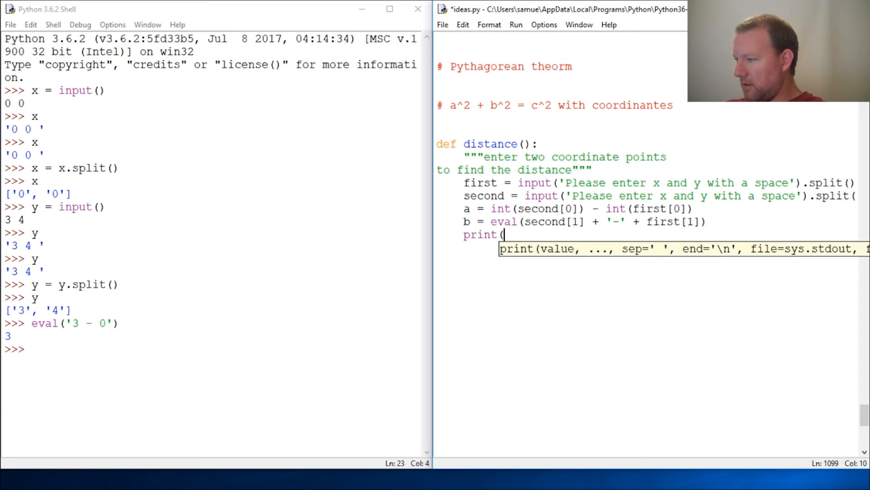
text(re)
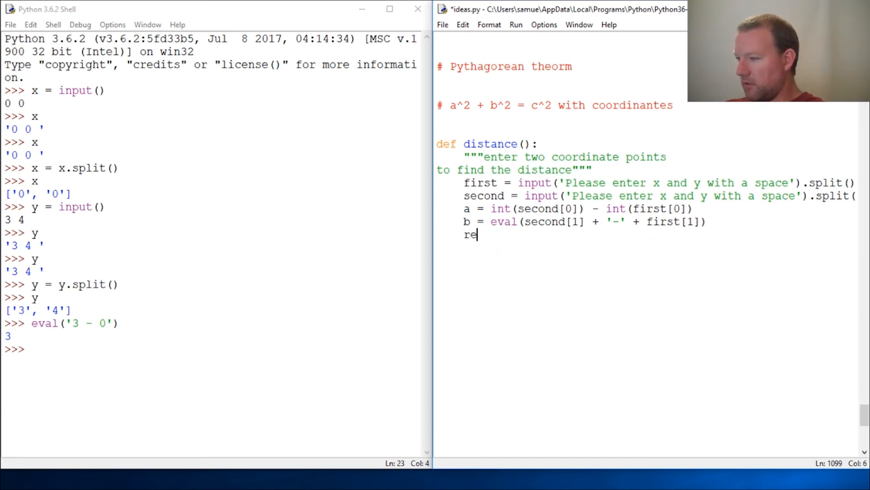
text(turn)
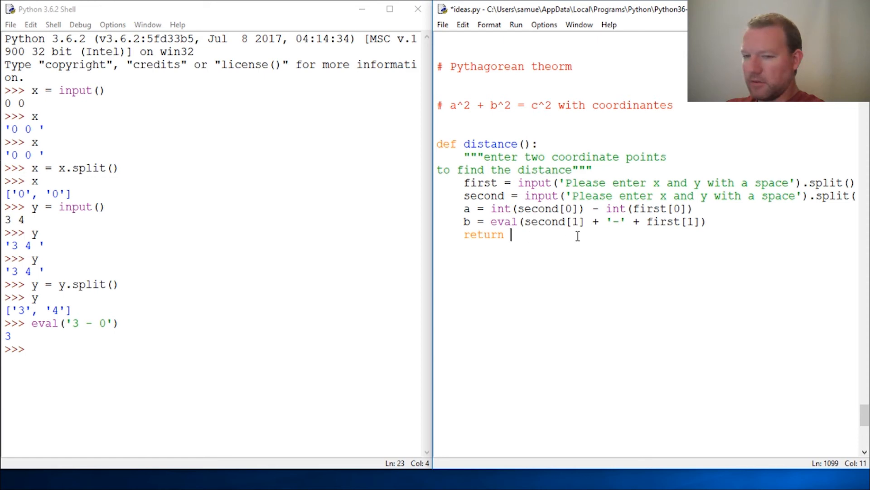
text(()
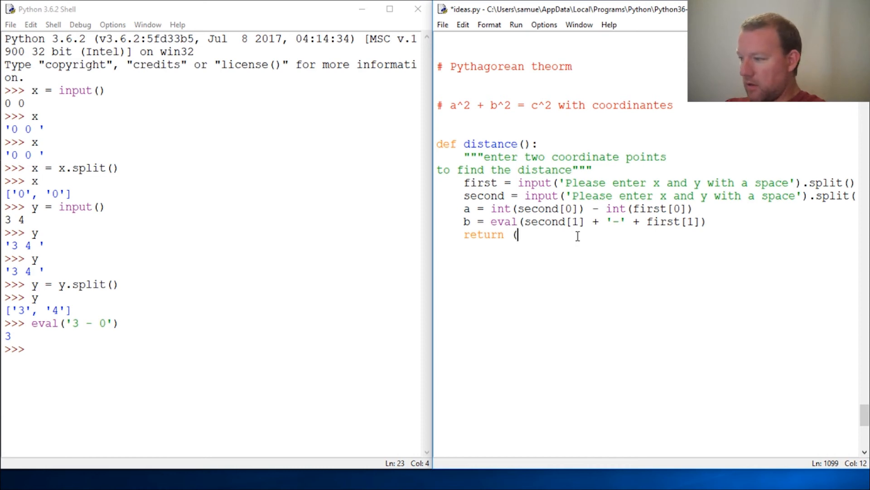
text(()
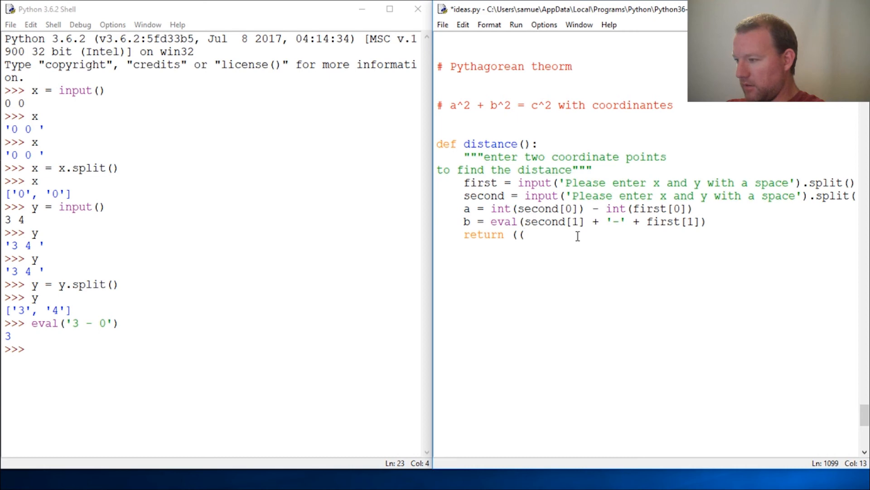
text(a**)
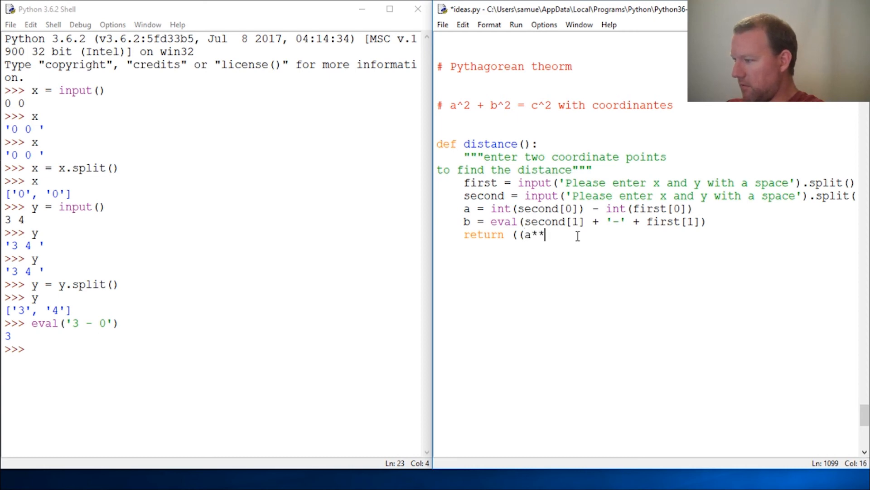
text(2))
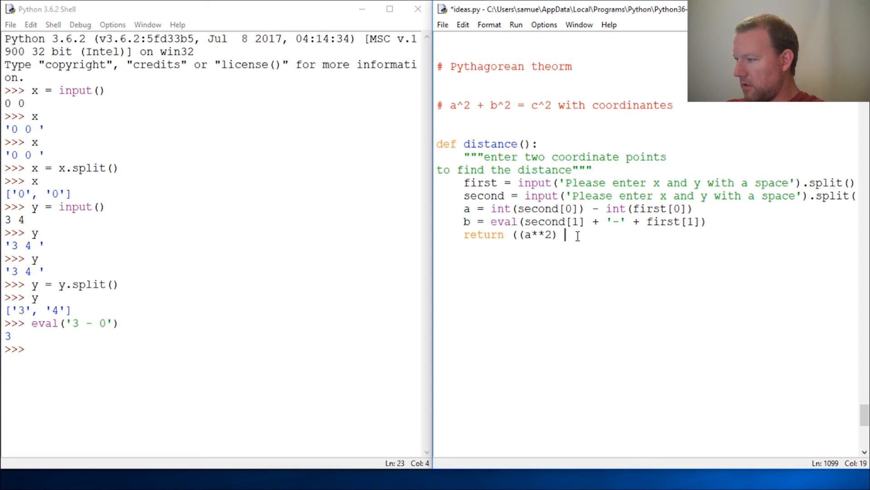
text(+)
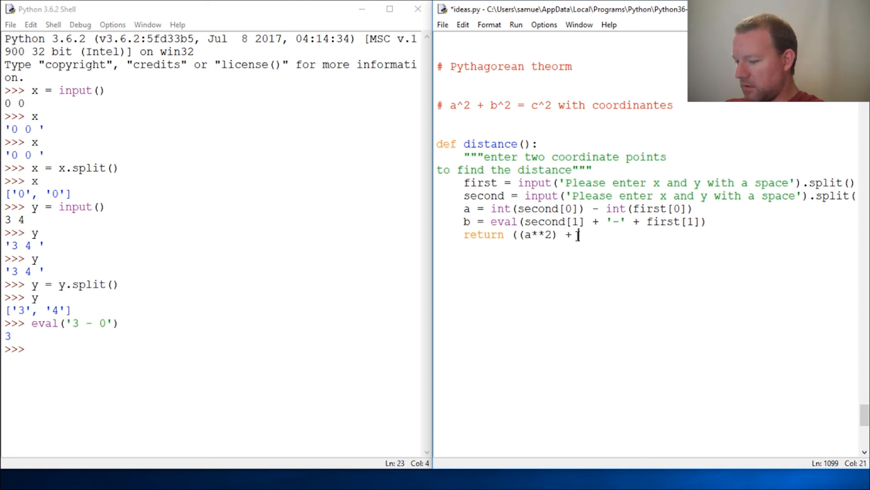
text((b**2)
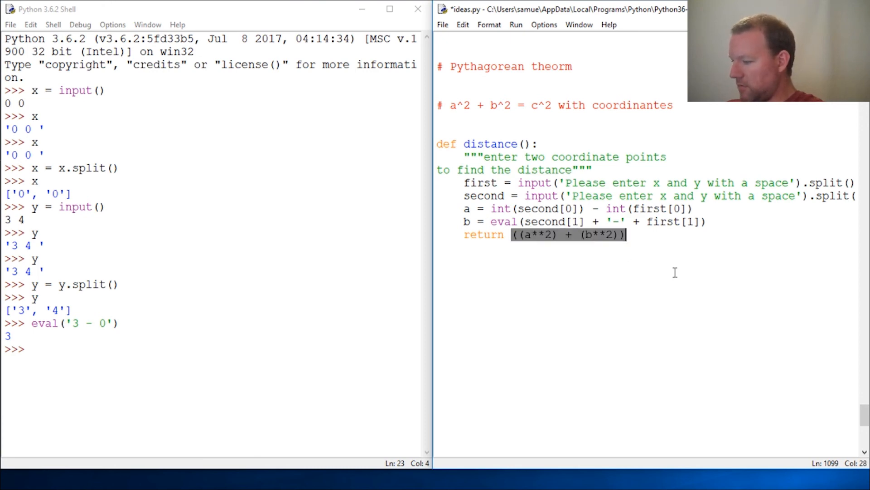
text(**)
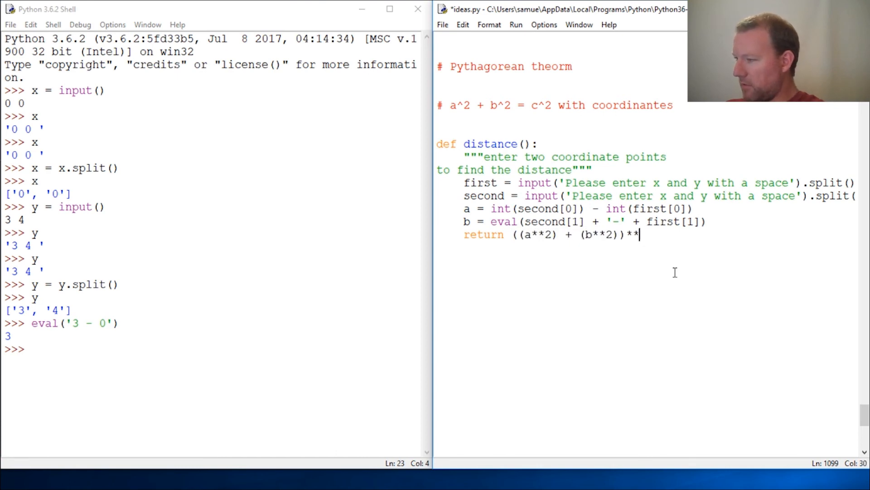
text(.5)
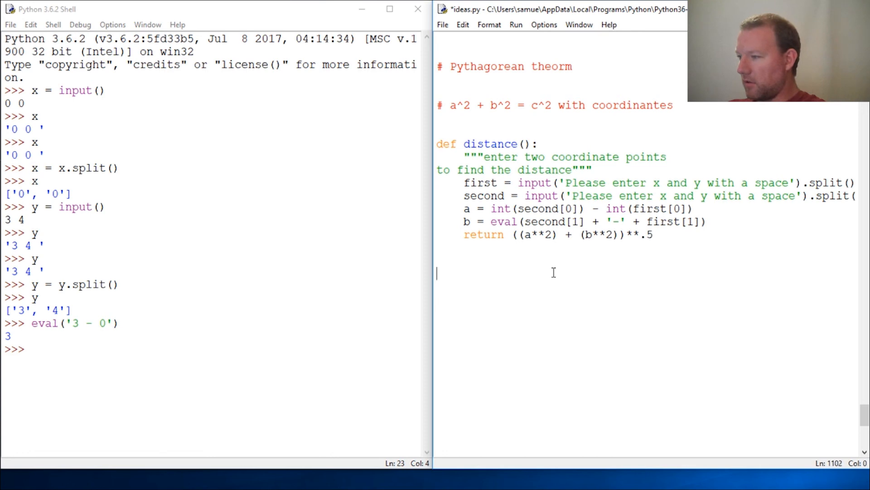
Add a distance() call below the function and run the module with F5.
text(dis)
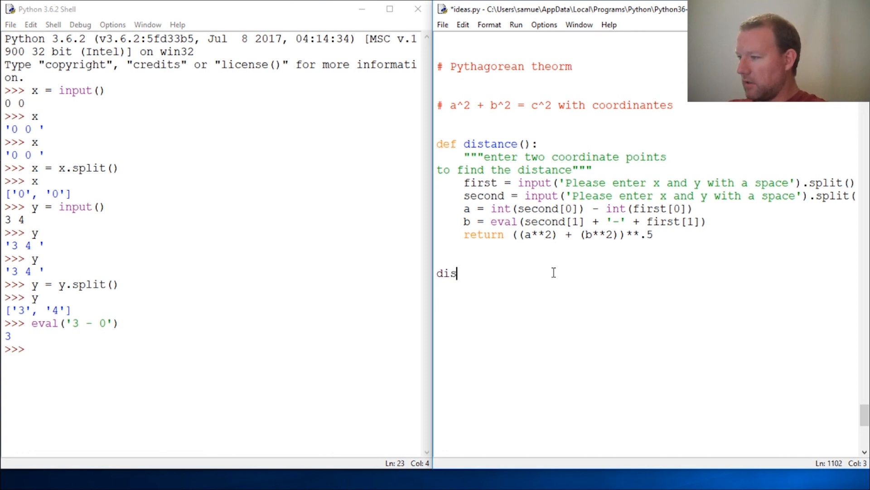
text(tance())
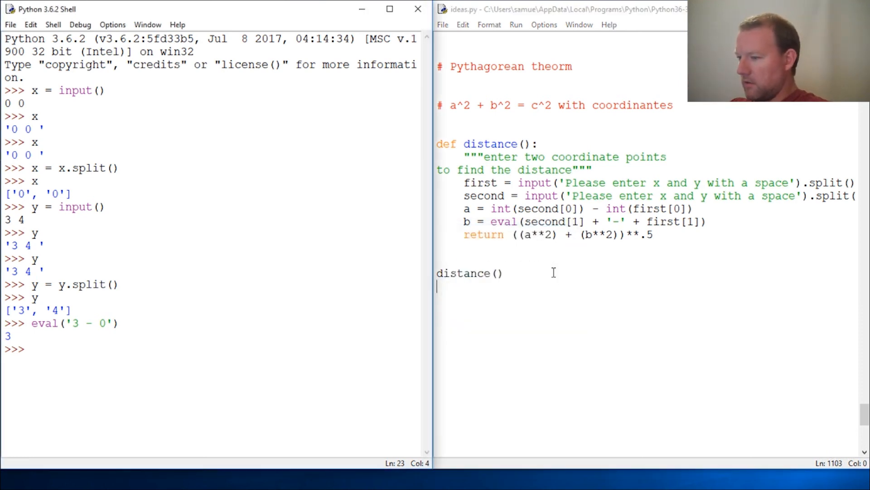
key(F5)
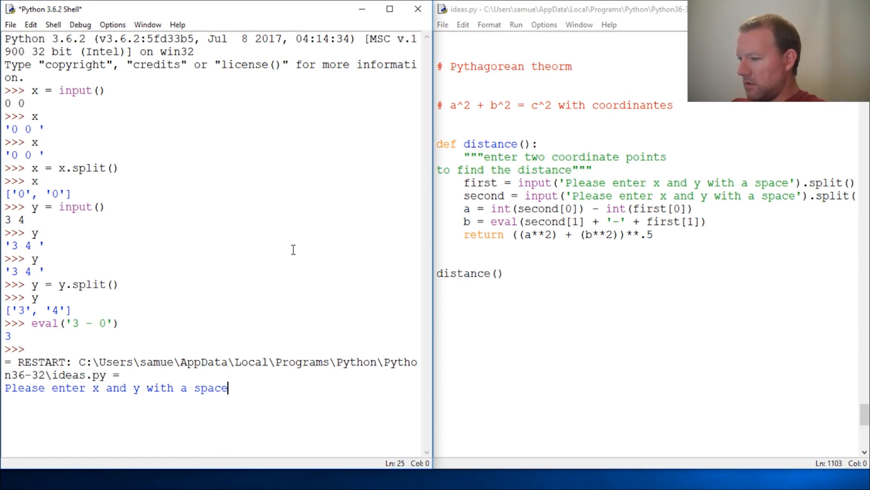
Enter the points 0 0 and 3 4 at the shell prompts.
text(0 0)
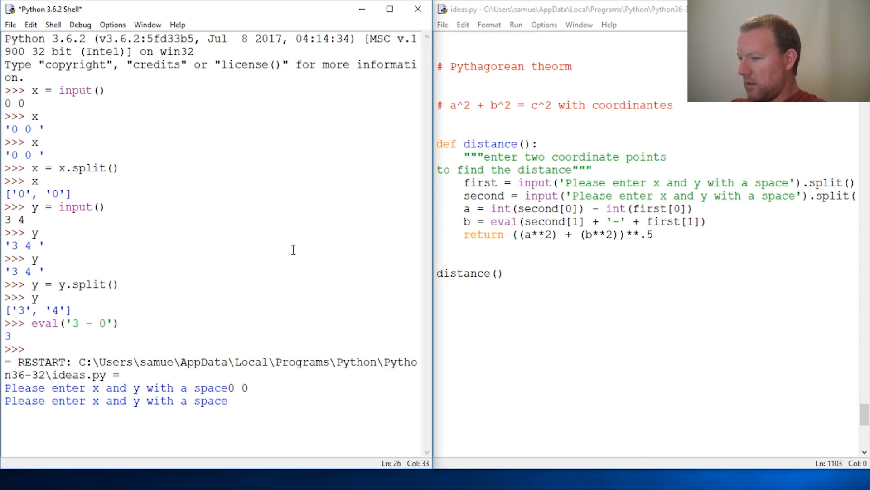
text(3 4)
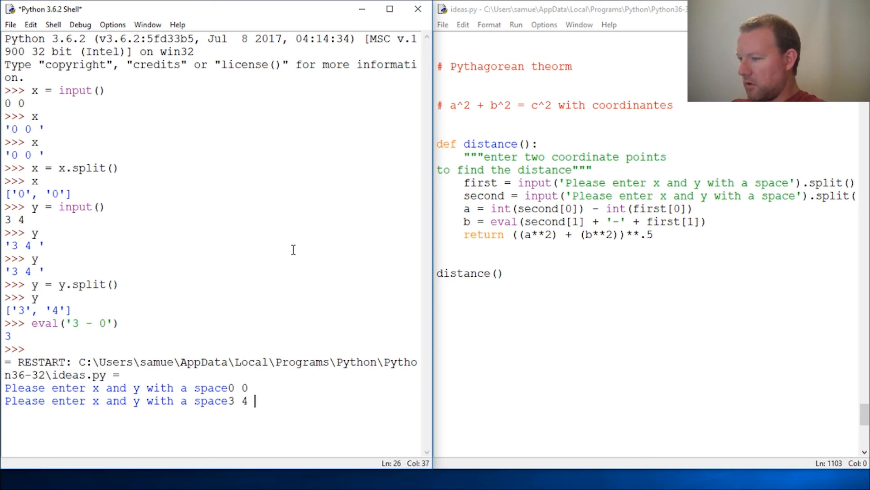
key(Return)
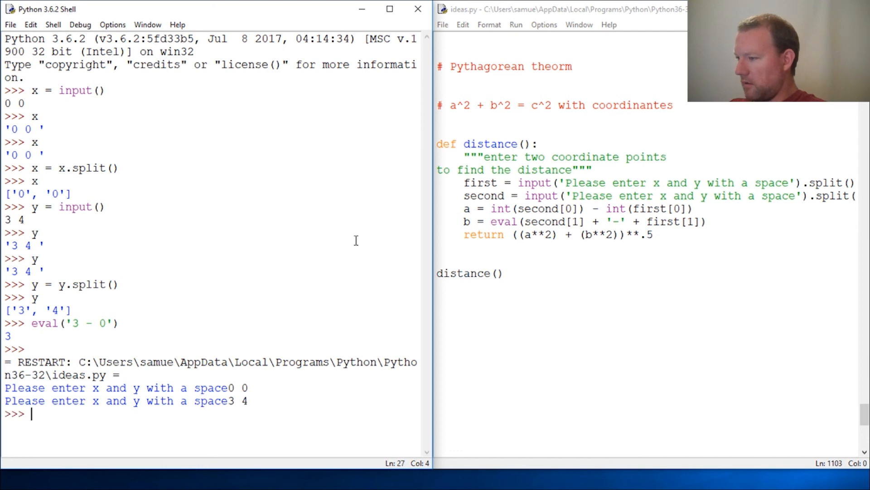
mouse_move(442, 274)
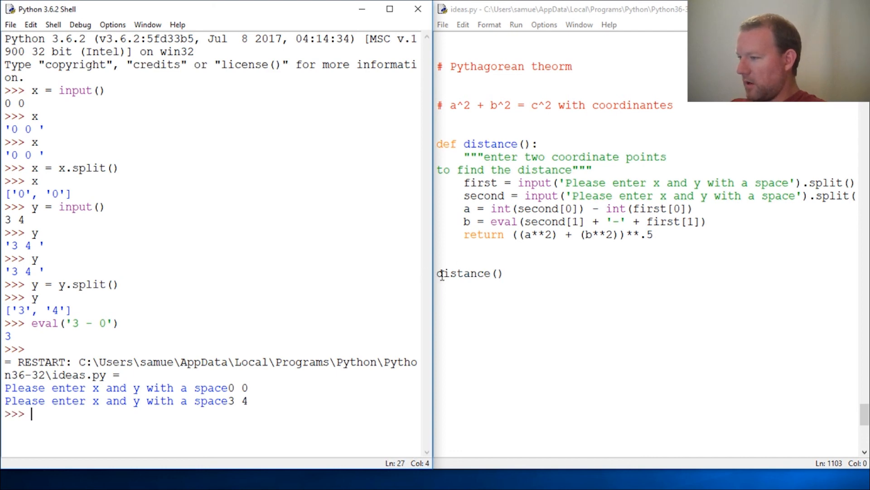
Wrap the call in print() and rerun with 0 0 and 3 4 to get 5.0.
text(print()
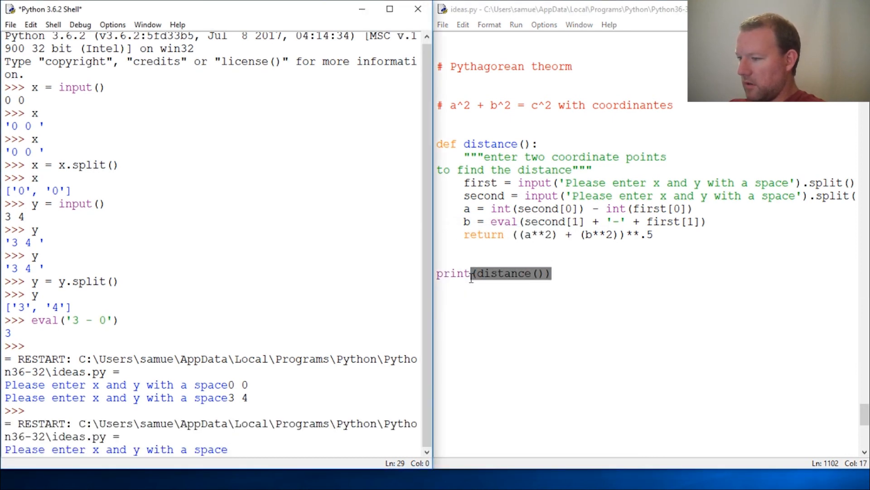
text(0 0)
text(3 4)
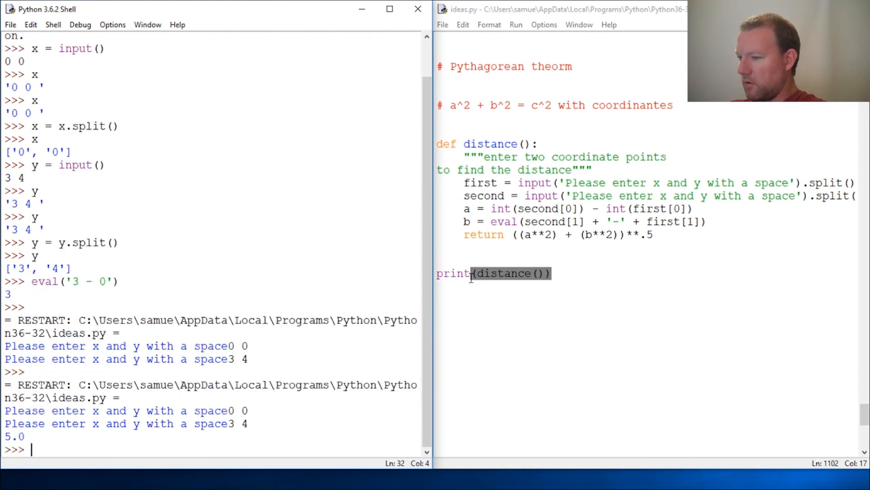
double_click(13, 436)
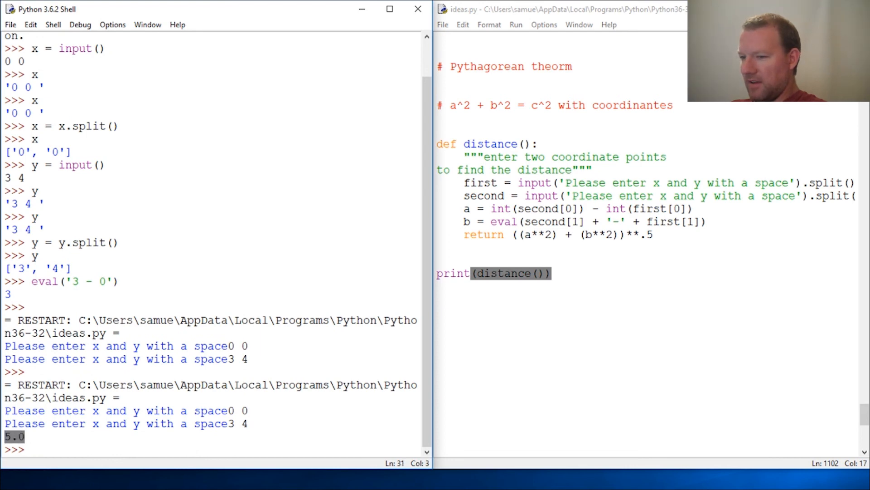
mouse_move(268, 399)
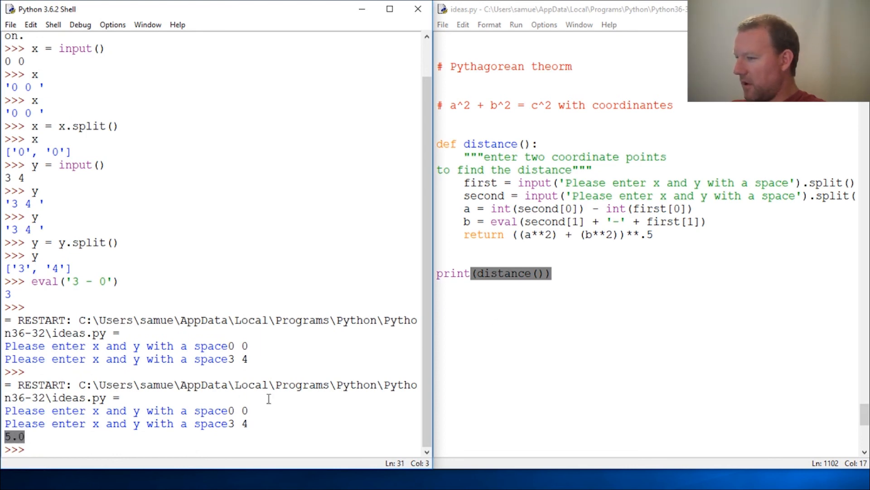
mouse_move(457, 108)
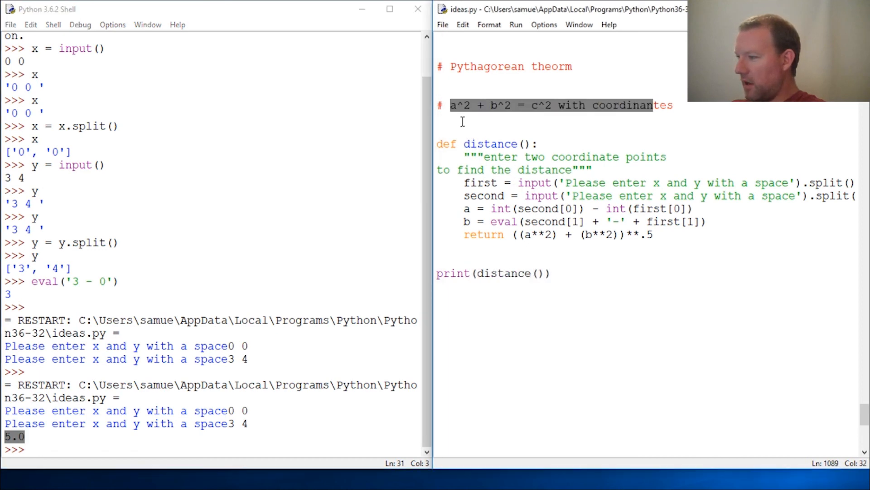
Add a trailing space to both input() prompts, save and rerun with 0 0 and 3 4.
double_click(484, 196)
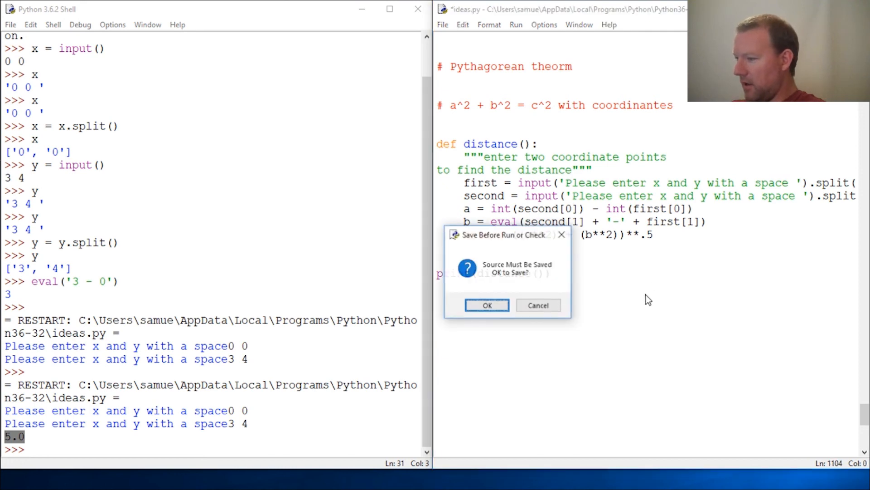
click(486, 304)
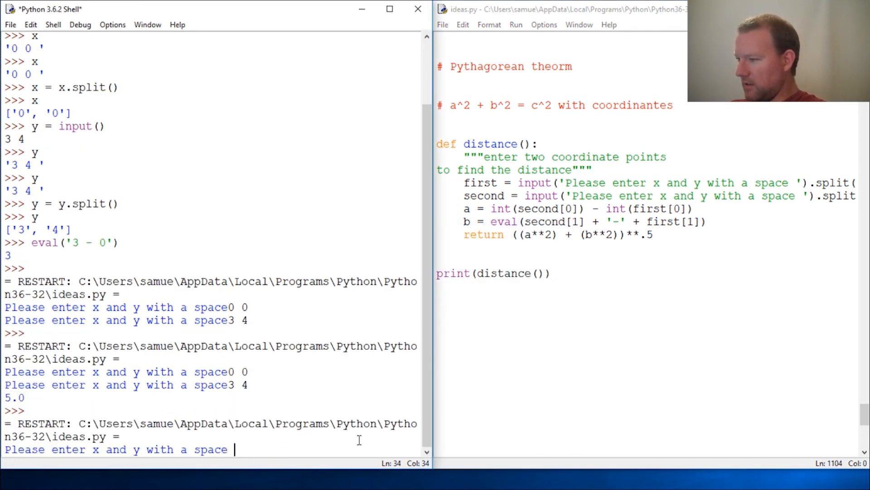
text(0 0)
text(3 4)
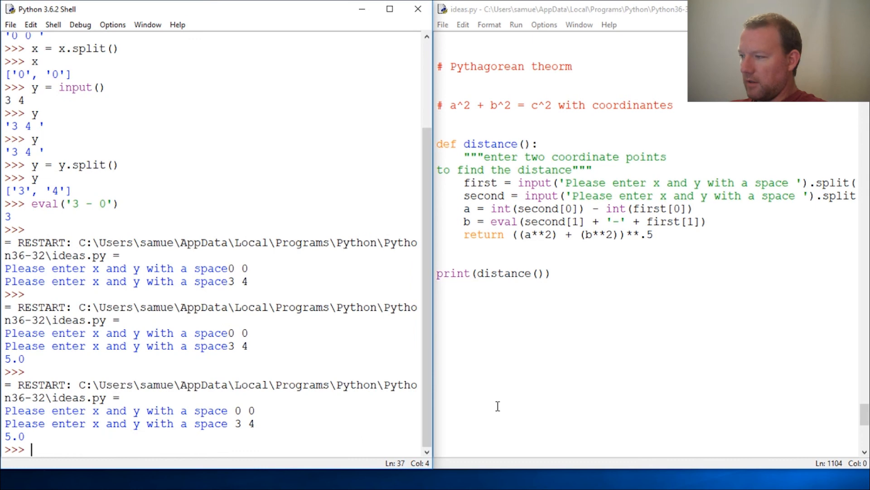
mouse_move(577, 284)
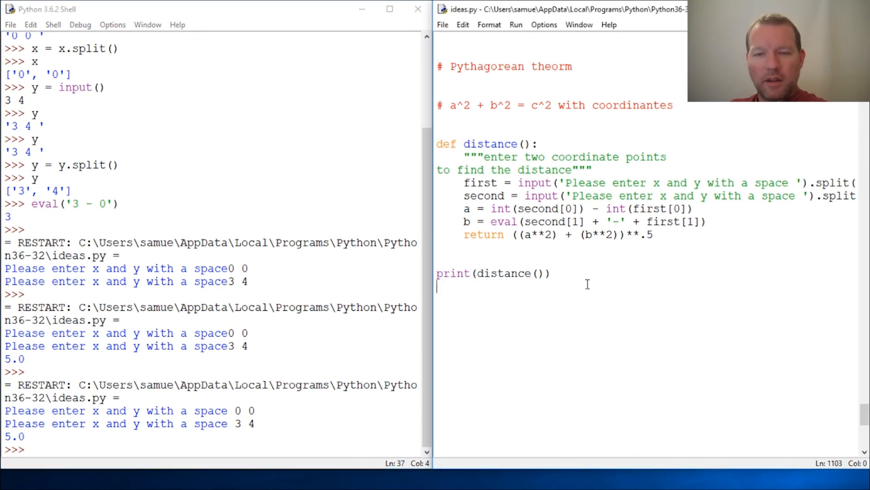
mouse_move(649, 48)
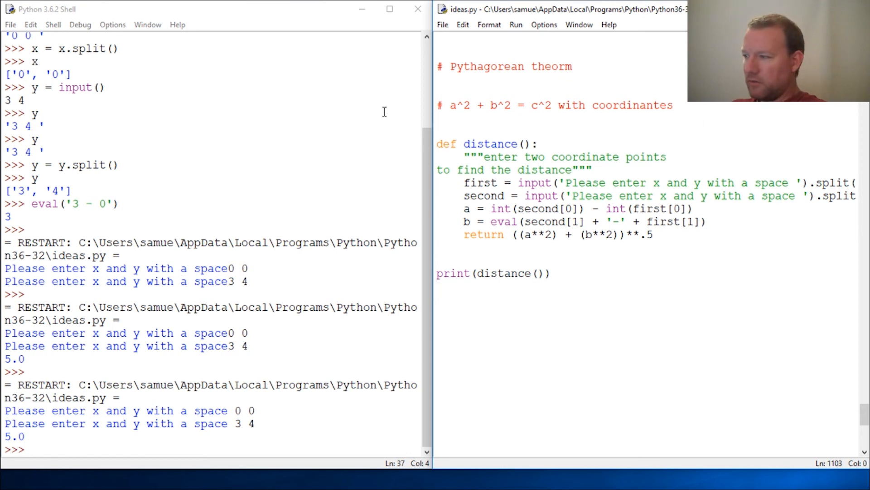
click(510, 273)
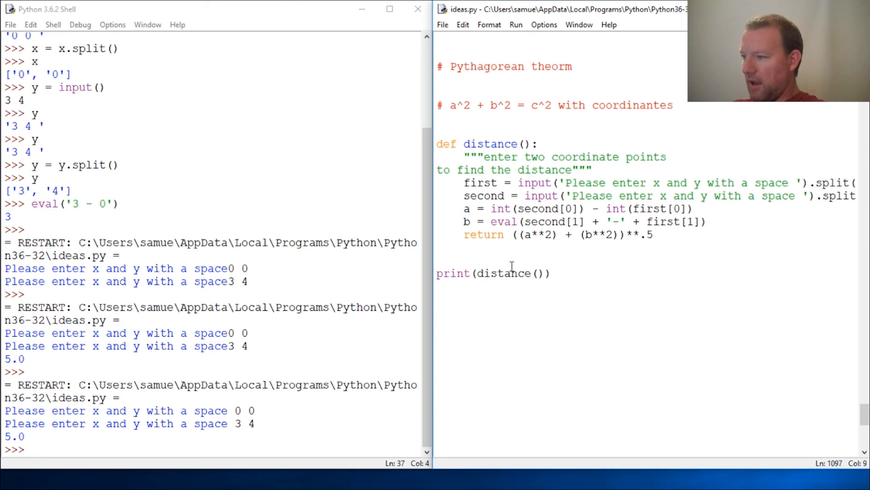